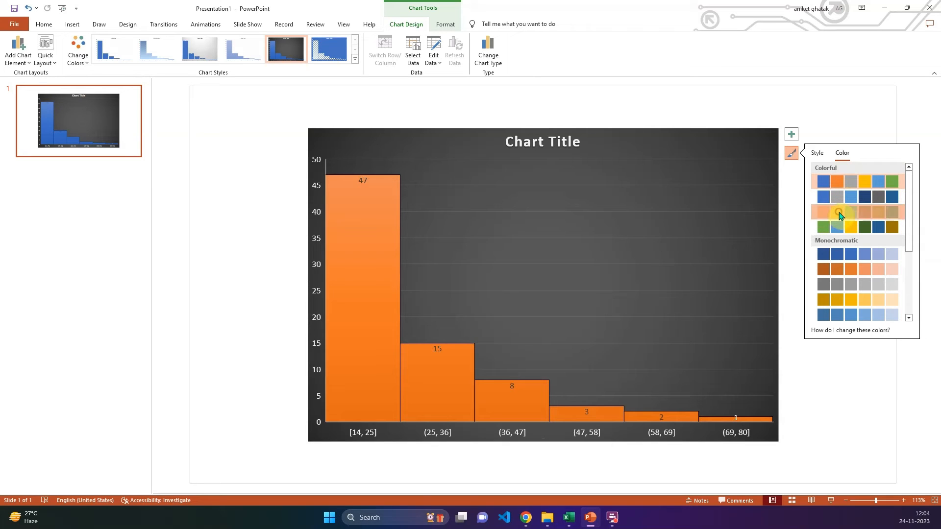
Preview a colour palette on the finished chart before starting a new blank presentation.
{"action": "left_click", "coordinate": [821, 212]}
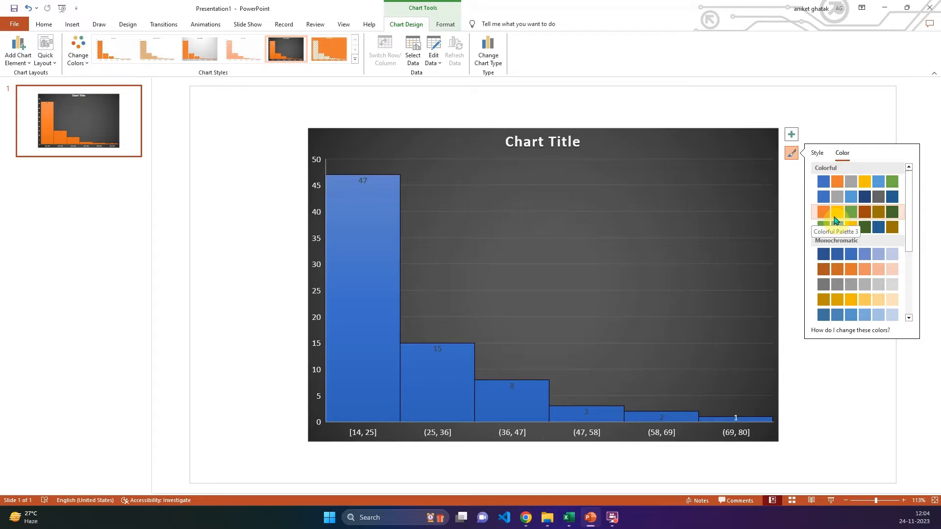
{"action": "left_click", "coordinate": [823, 212]}
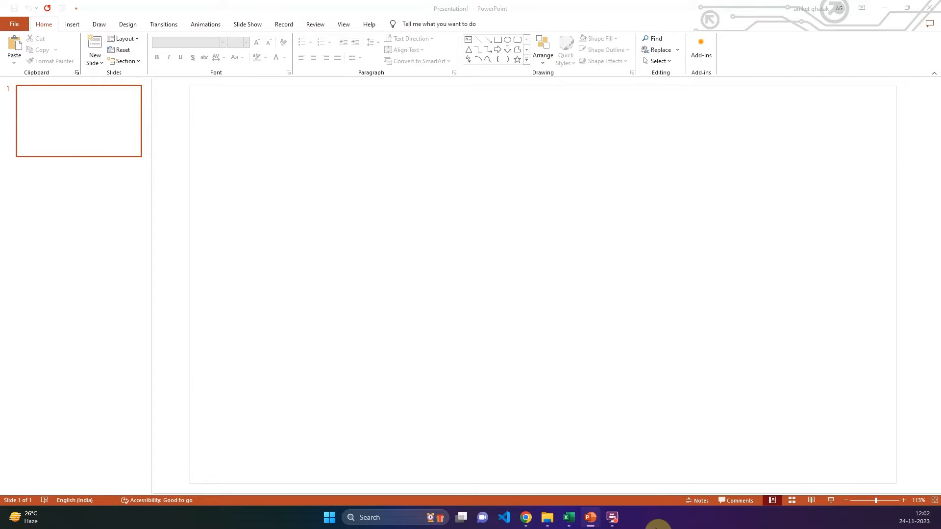
{"action": "mouse_move", "coordinate": [475, 272]}
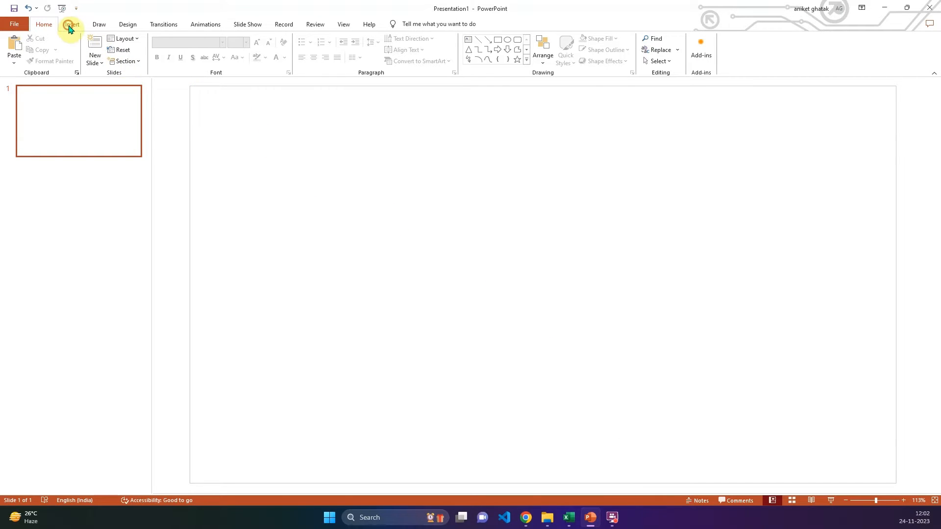
Choose Histogram as the chart type in the Insert Chart dialog.
{"action": "left_click", "coordinate": [72, 23]}
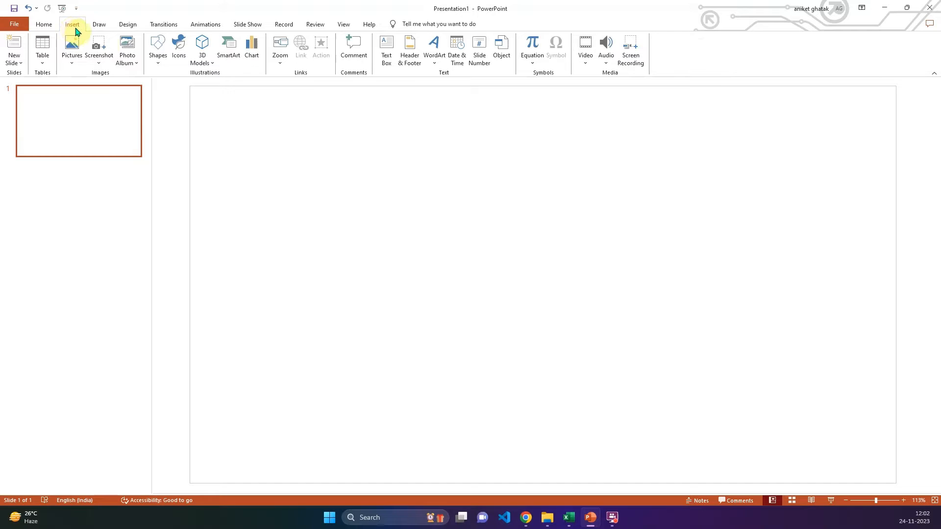
{"action": "left_click", "coordinate": [251, 49]}
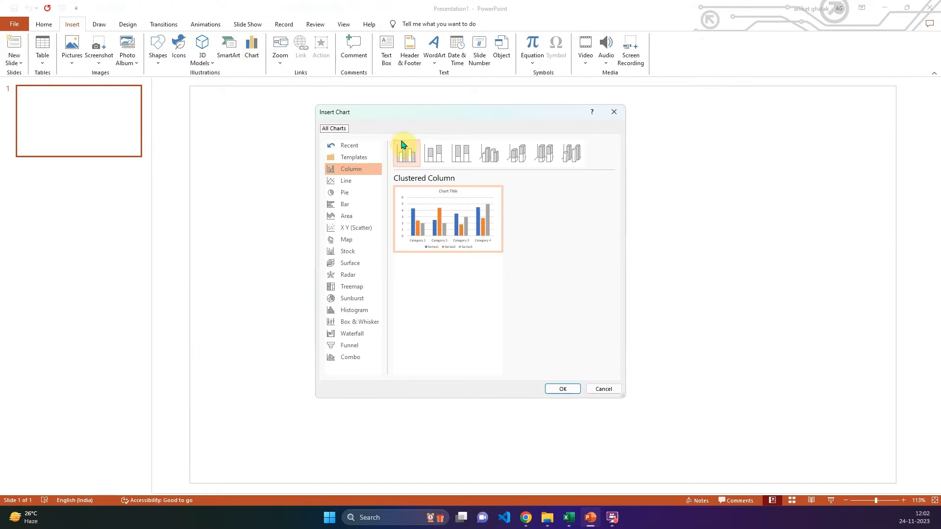
{"action": "mouse_move", "coordinate": [363, 278]}
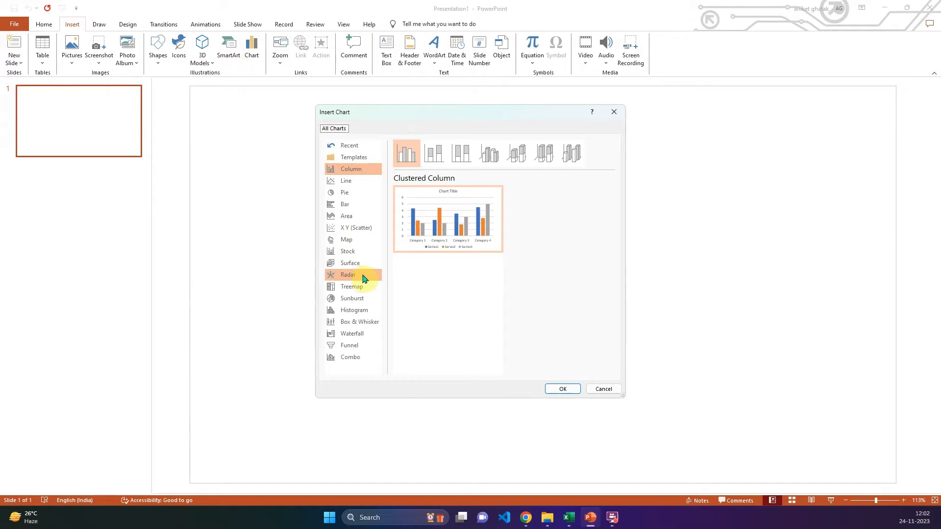
{"action": "mouse_move", "coordinate": [354, 262]}
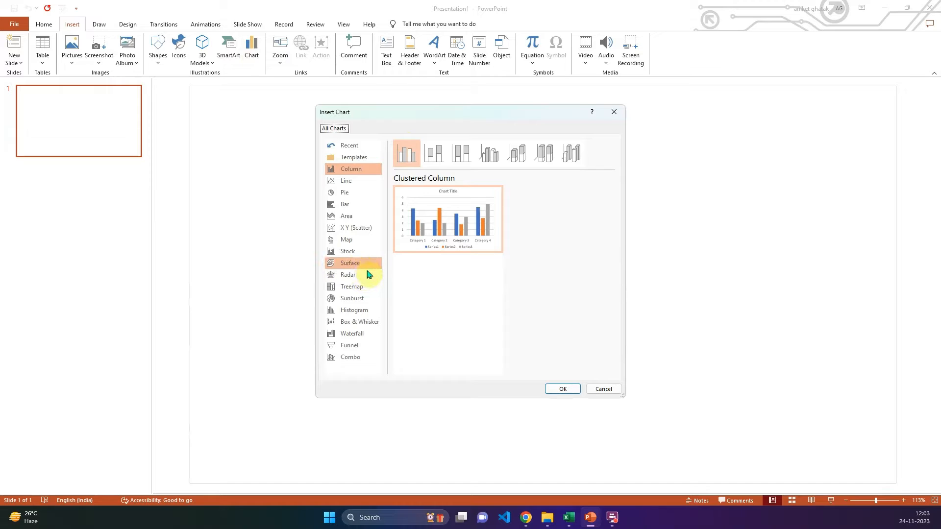
{"action": "mouse_move", "coordinate": [360, 310]}
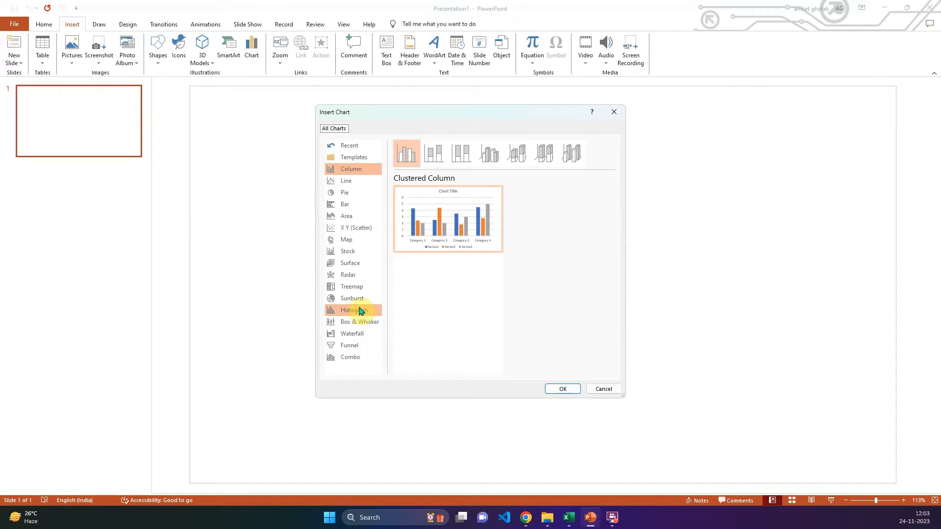
{"action": "left_click", "coordinate": [354, 309]}
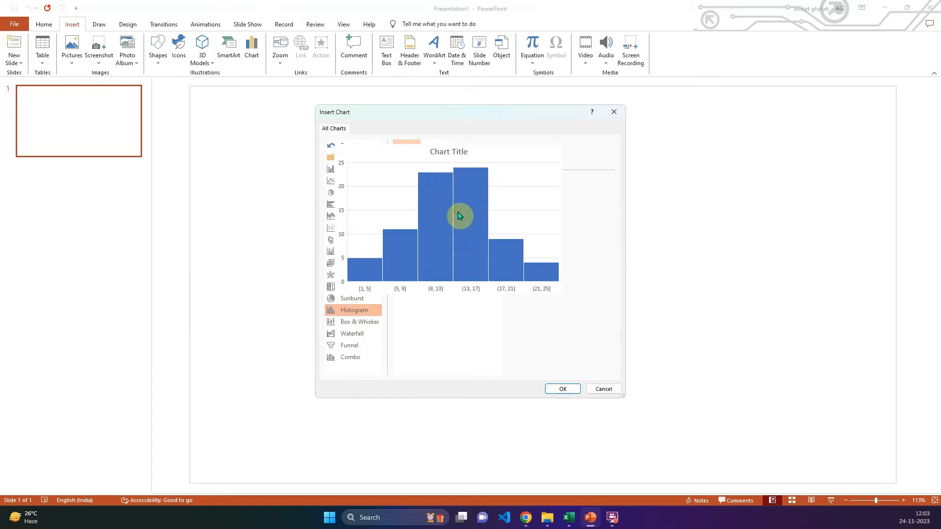
{"action": "mouse_move", "coordinate": [496, 258]}
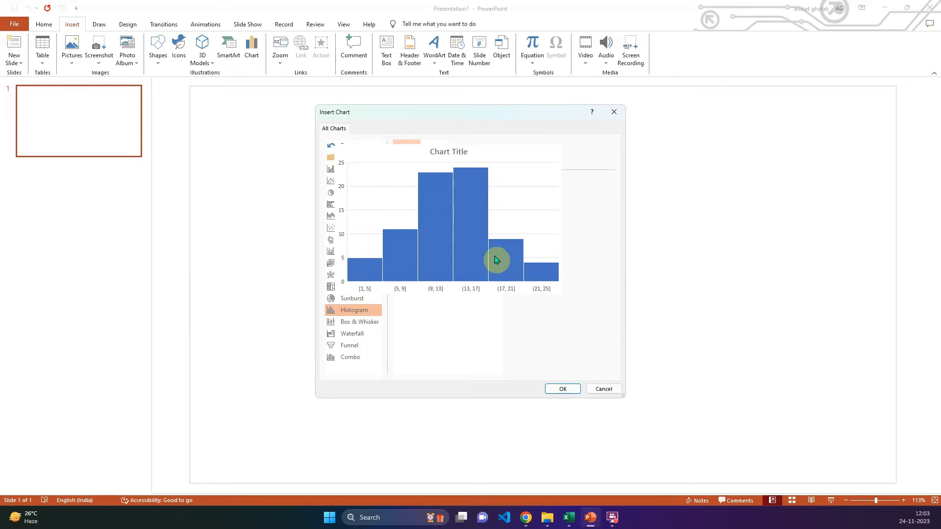
Insert the sample histogram onto the slide, bringing up its data sheet.
{"action": "left_click", "coordinate": [560, 389]}
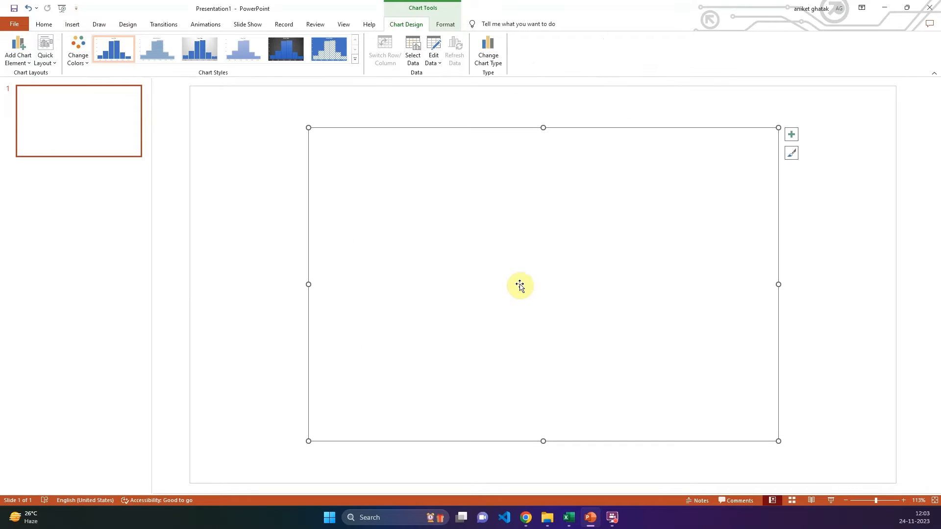
{"action": "mouse_move", "coordinate": [576, 175]}
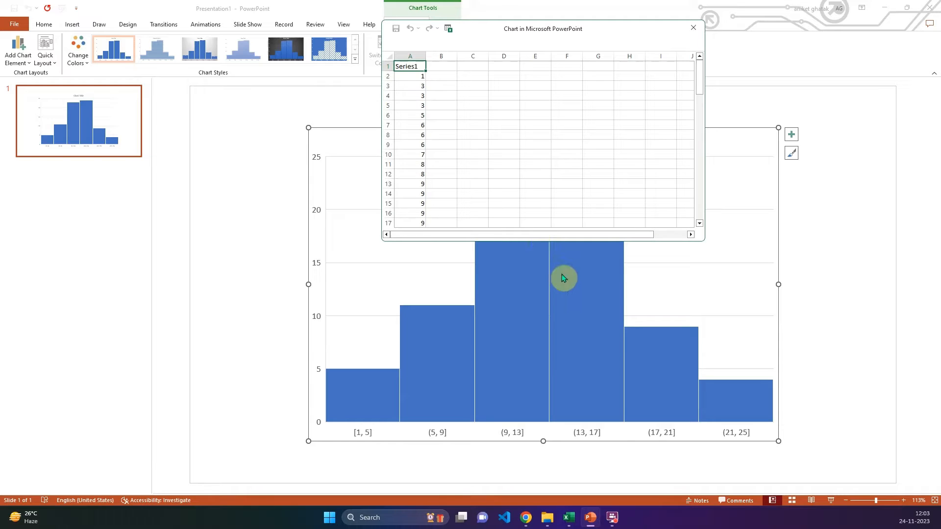
Copy the column G score values from the dataset.xlsx histogram sheet.
{"action": "left_click", "coordinate": [567, 518]}
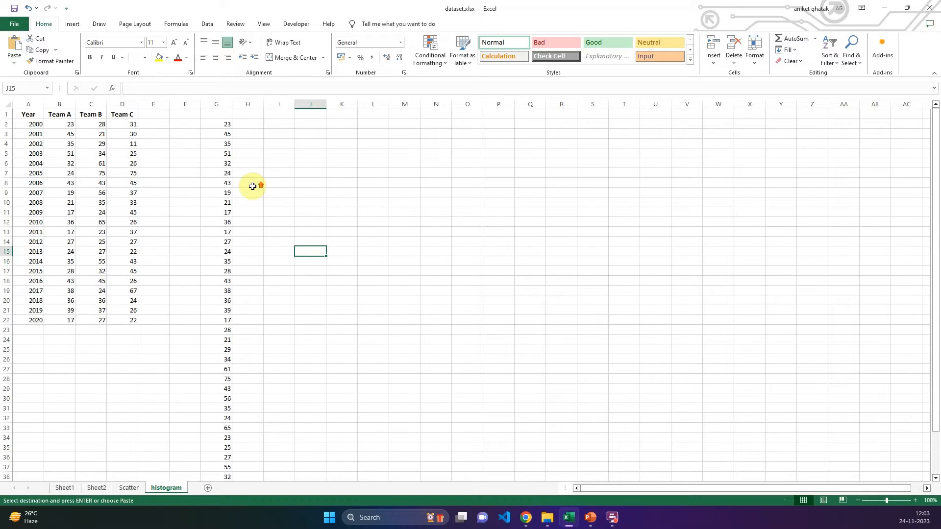
{"action": "left_click", "coordinate": [589, 517]}
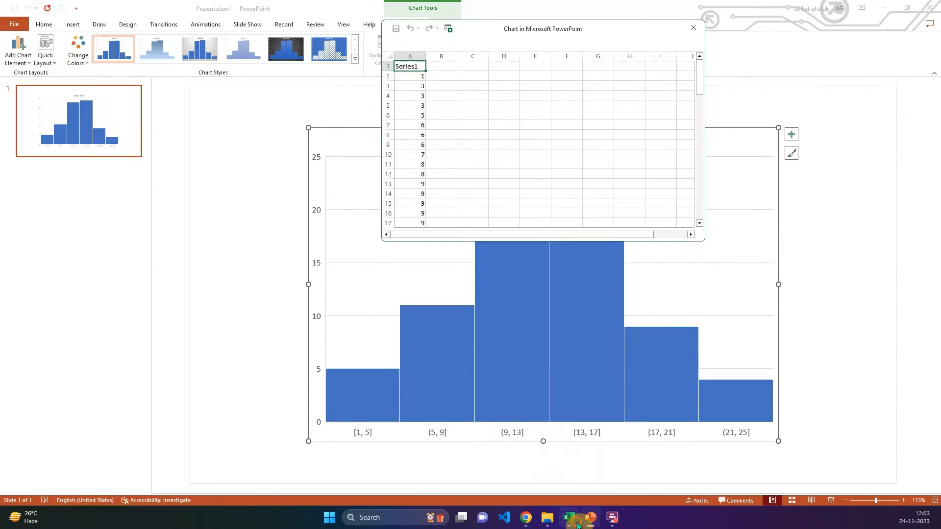
{"action": "left_click", "coordinate": [568, 517]}
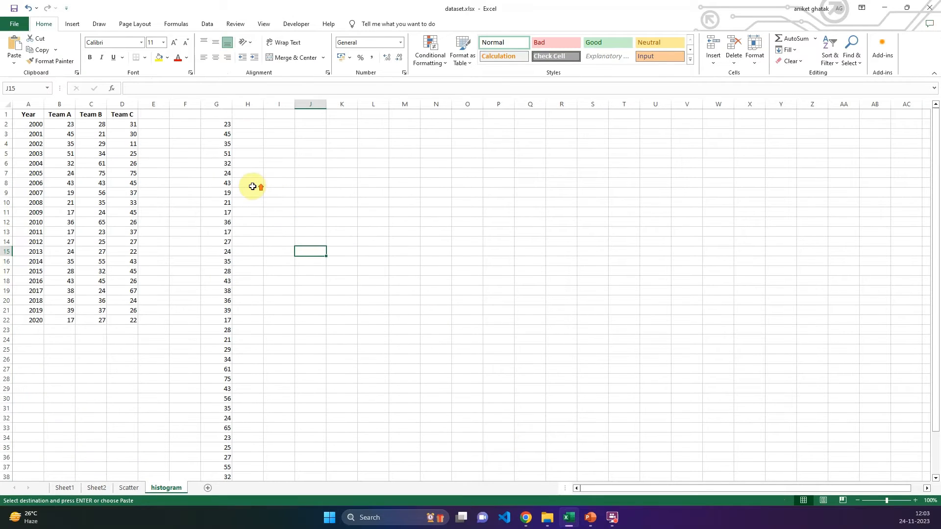
{"action": "left_click", "coordinate": [217, 124]}
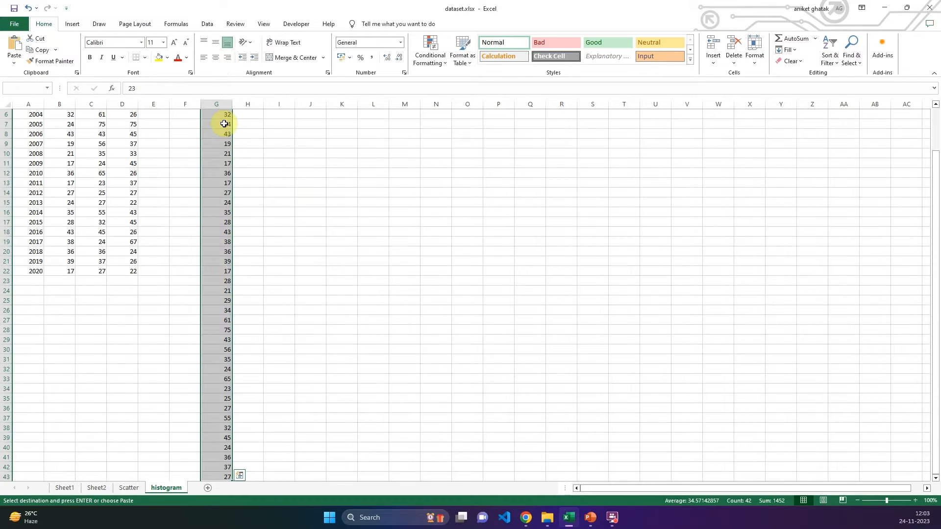
{"action": "left_click", "coordinate": [216, 125]}
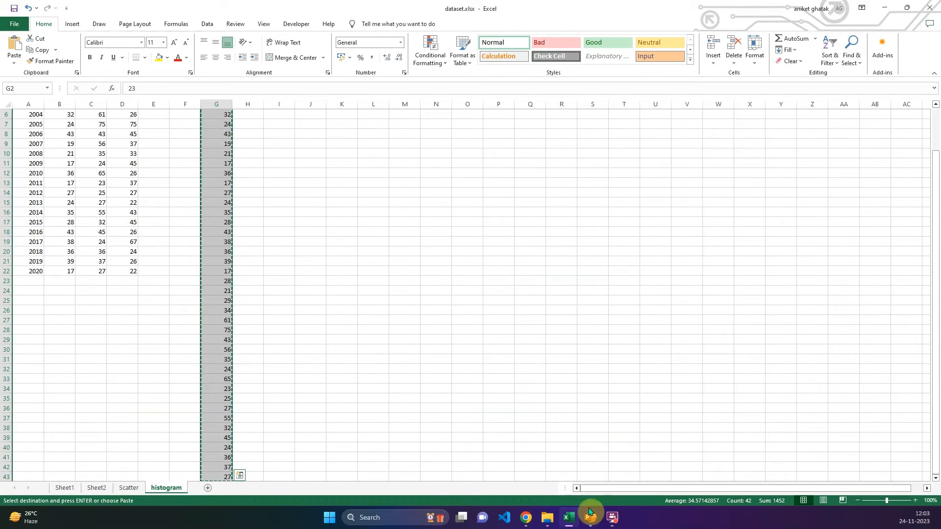
Paste the scores over the sample data, accept the size warning, and close the data sheet.
{"action": "left_click", "coordinate": [590, 517]}
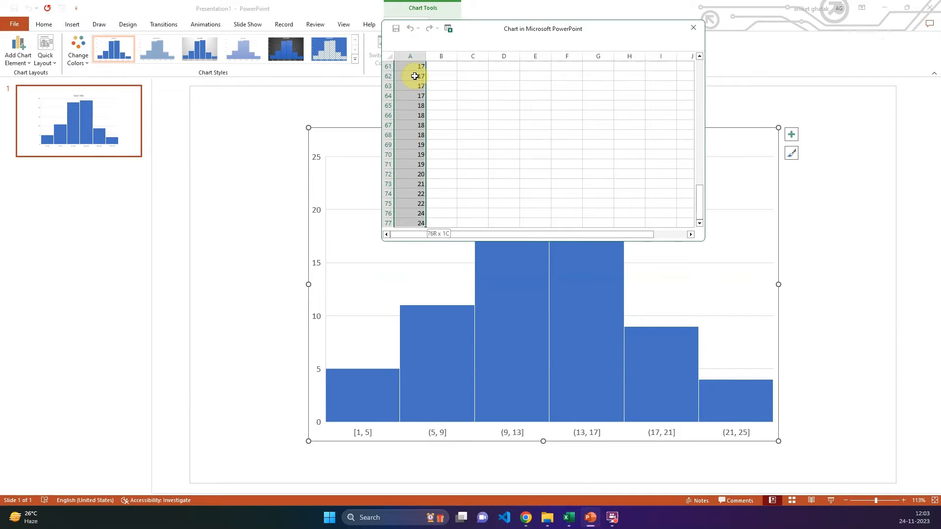
{"action": "key", "text": "ctrl+v"}
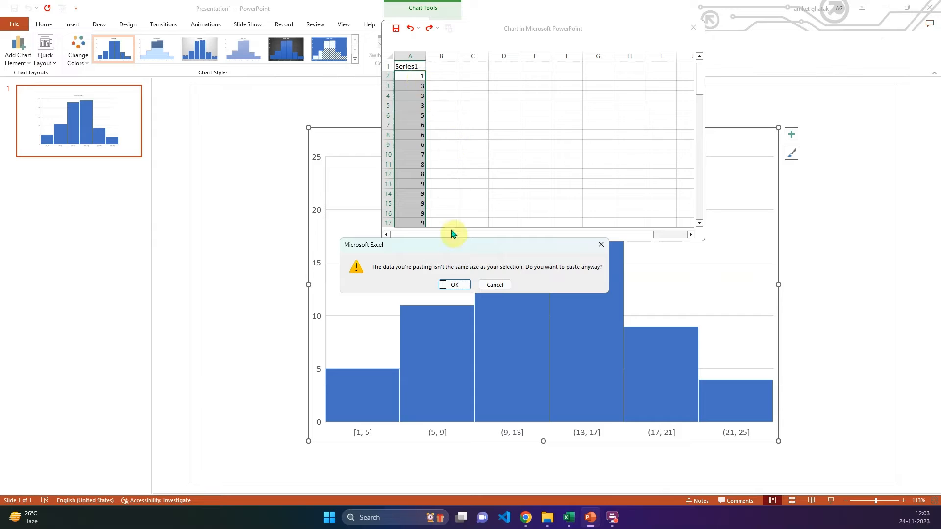
{"action": "left_click", "coordinate": [454, 284]}
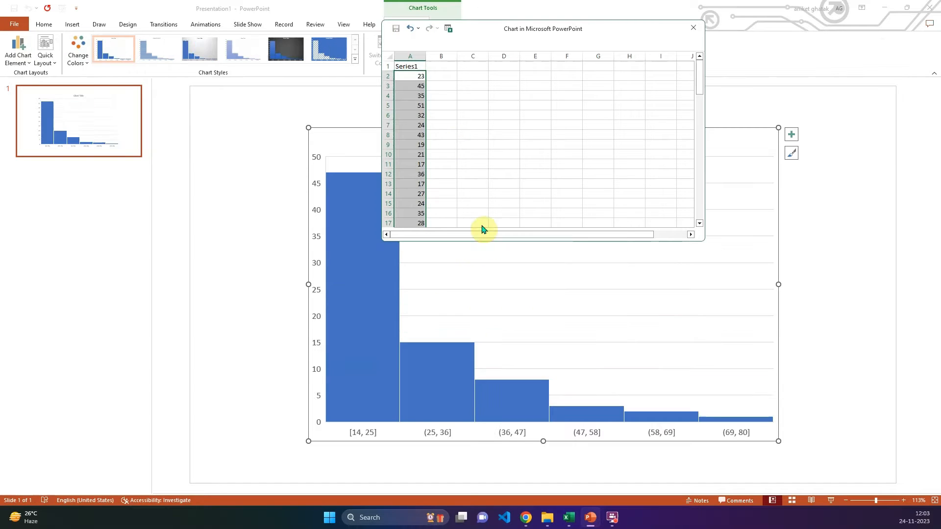
{"action": "mouse_move", "coordinate": [544, 160]}
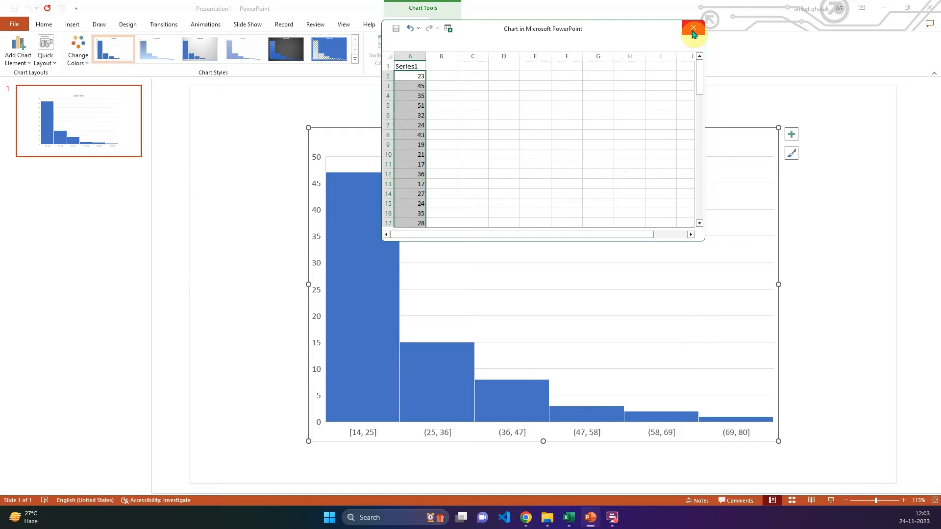
{"action": "left_click", "coordinate": [690, 29]}
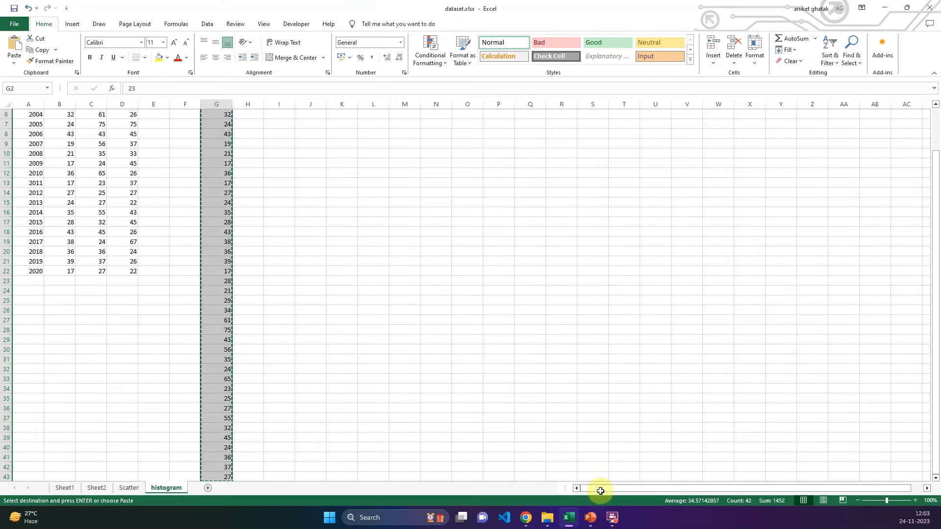
Apply the dark chart style to the histogram.
{"action": "left_click", "coordinate": [590, 518]}
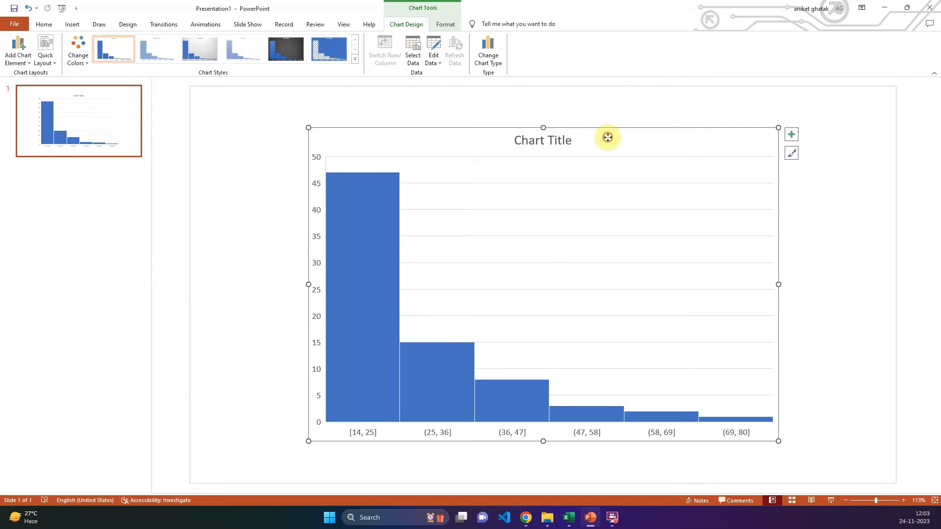
{"action": "mouse_move", "coordinate": [770, 159]}
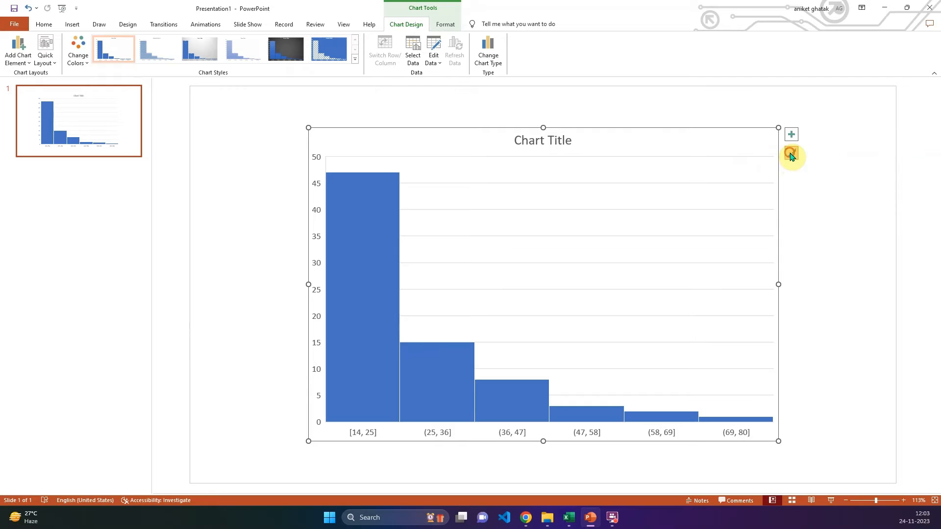
{"action": "left_click", "coordinate": [790, 153]}
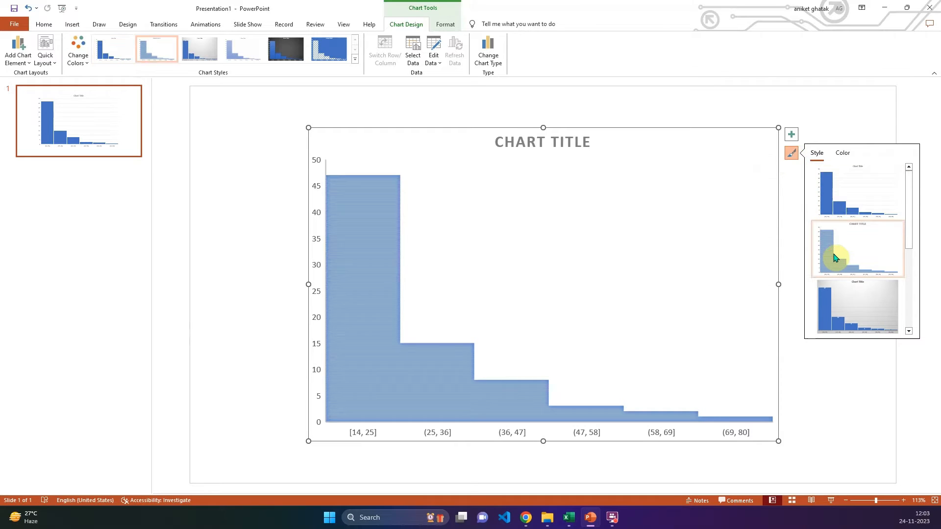
{"action": "left_click", "coordinate": [857, 306]}
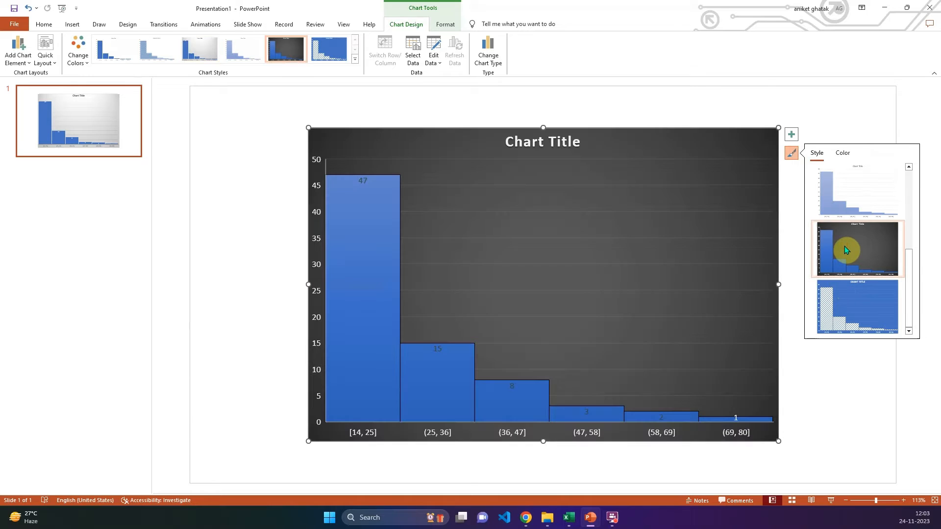
{"action": "left_click", "coordinate": [856, 248]}
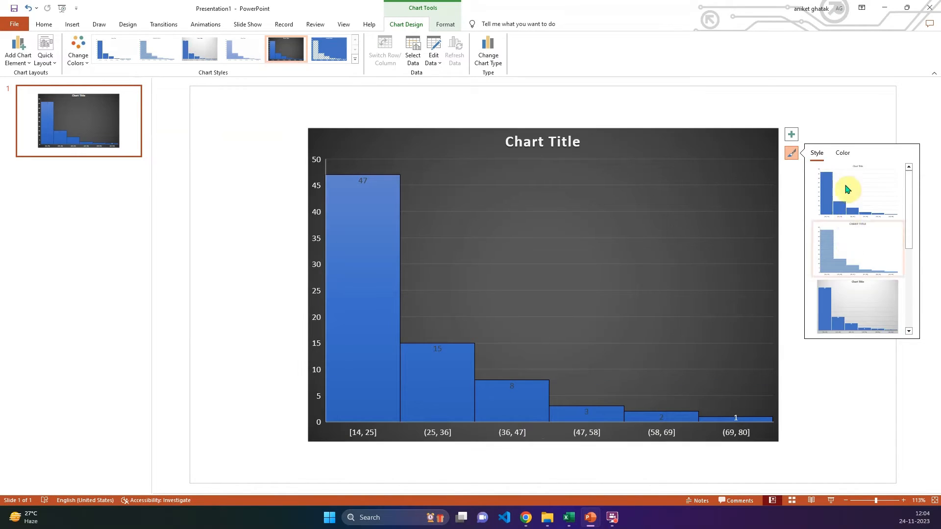
Recolour the histogram bars with the orange colorful palette.
{"action": "left_click", "coordinate": [841, 153]}
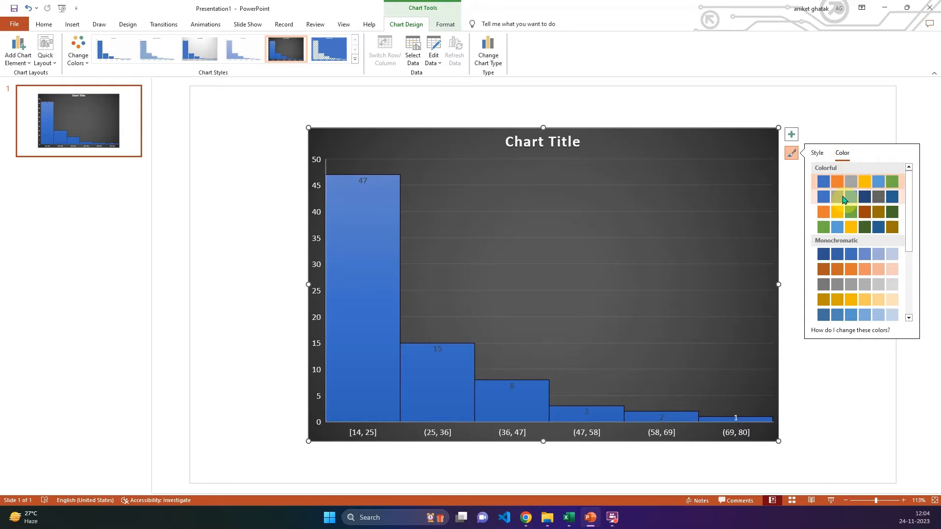
{"action": "left_click", "coordinate": [822, 212]}
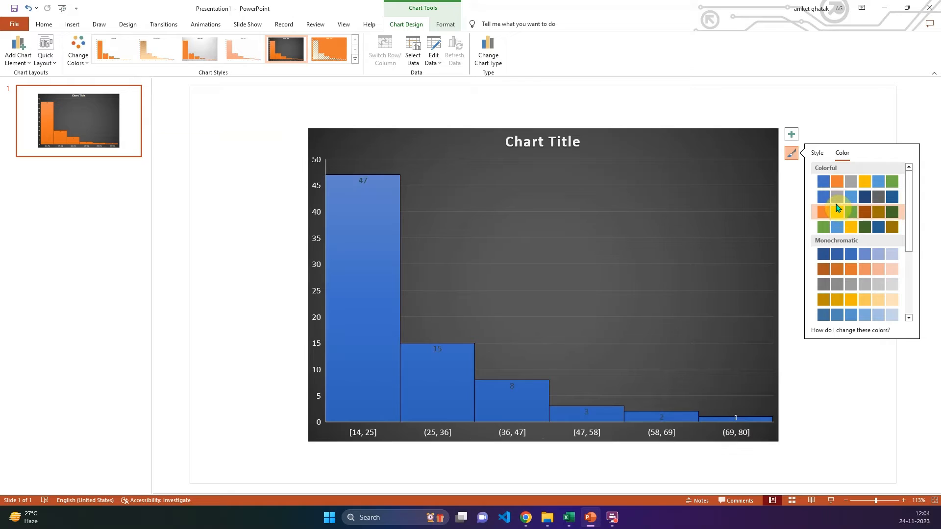
{"action": "left_click", "coordinate": [823, 212]}
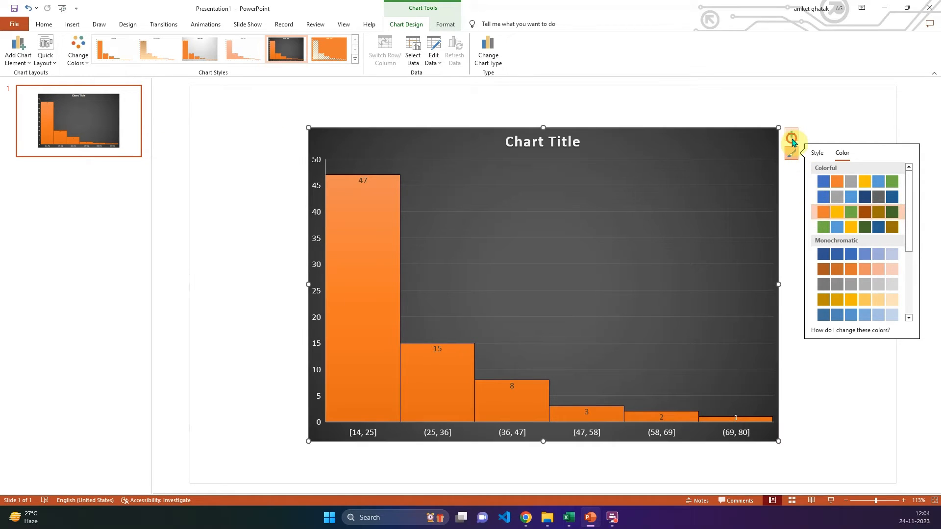
{"action": "left_click", "coordinate": [791, 134]}
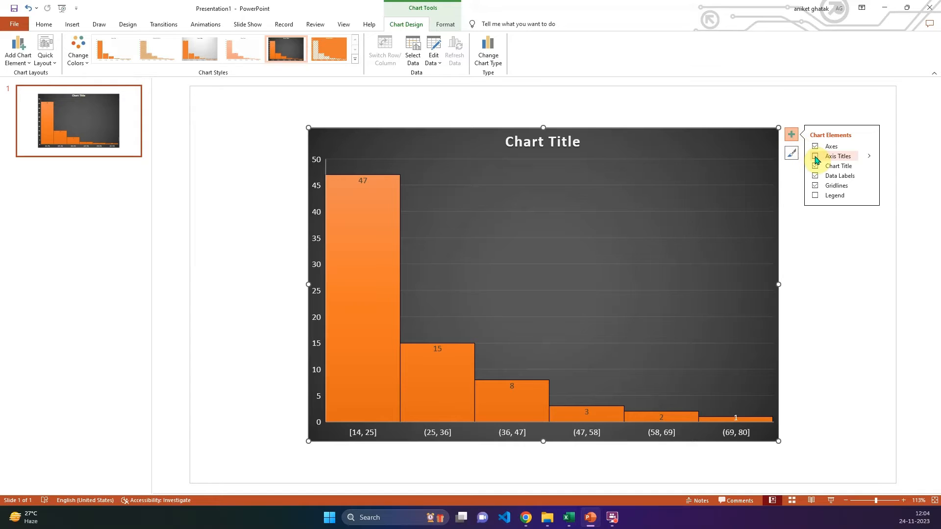
{"action": "left_click", "coordinate": [815, 155]}
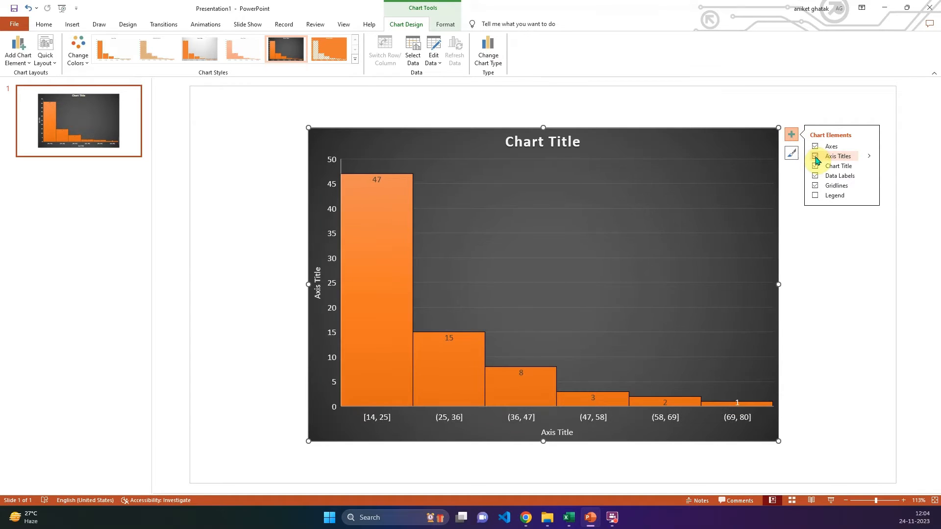
{"action": "left_click", "coordinate": [814, 156]}
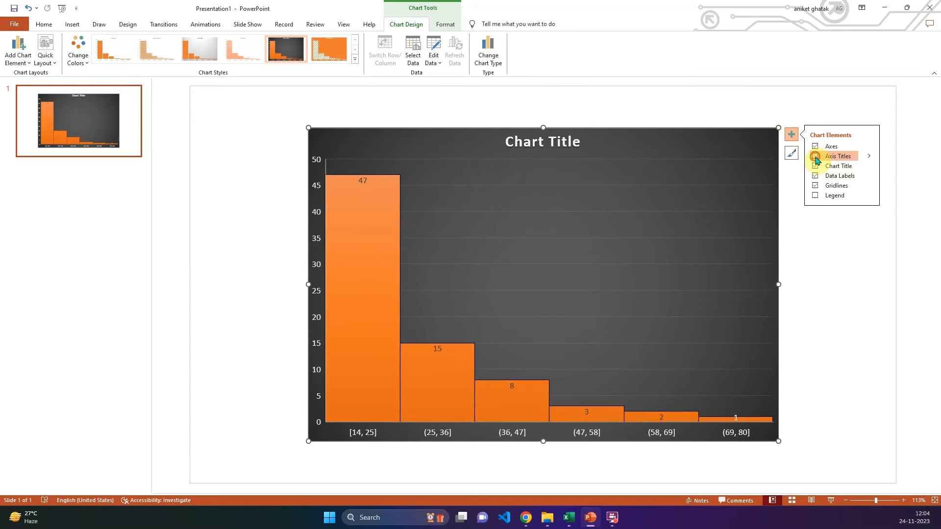
{"action": "left_click", "coordinate": [815, 156]}
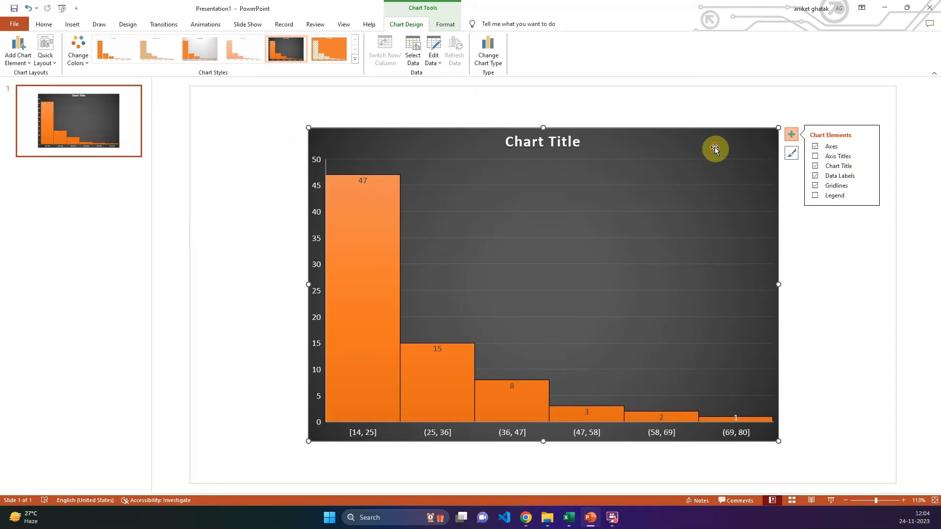
{"action": "mouse_move", "coordinate": [431, 119]}
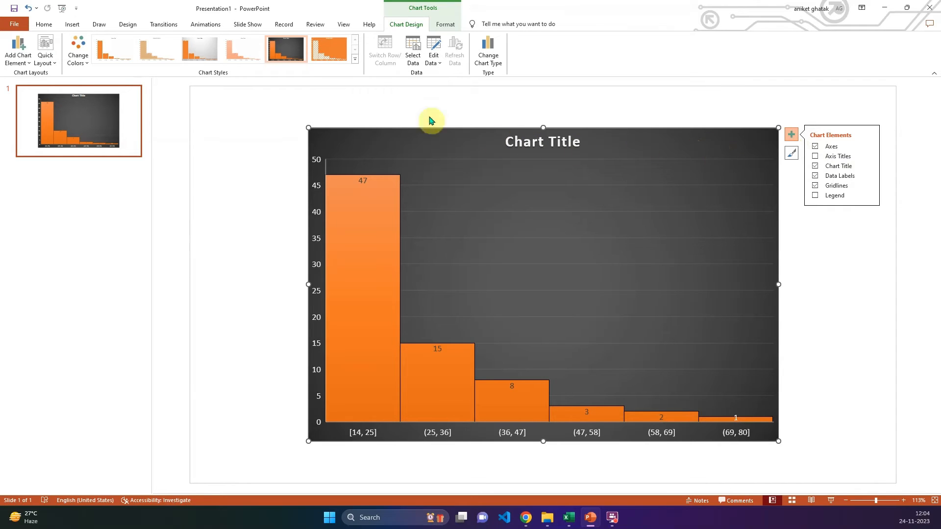
{"action": "mouse_move", "coordinate": [357, 66]}
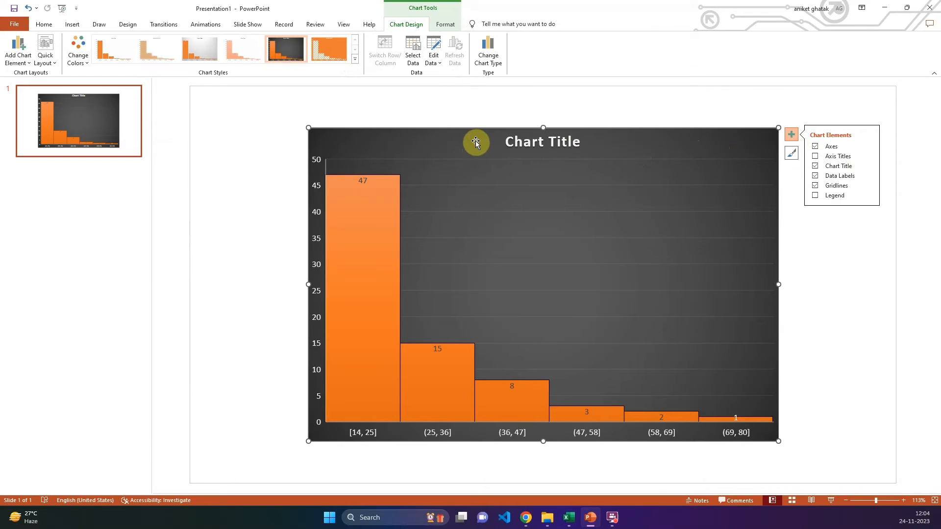
{"action": "mouse_move", "coordinate": [638, 149]}
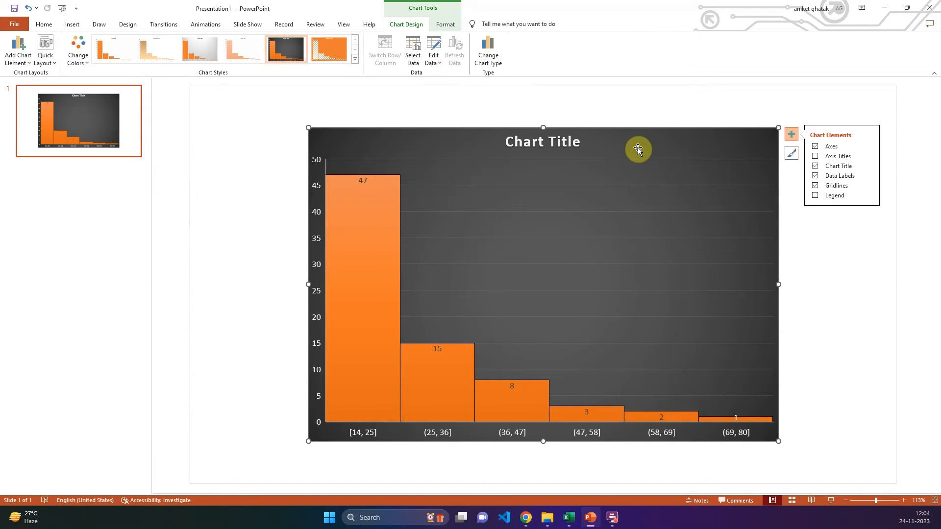
Change the chart to the Pareto histogram variant with a cumulative percentage line.
{"action": "left_click", "coordinate": [487, 51]}
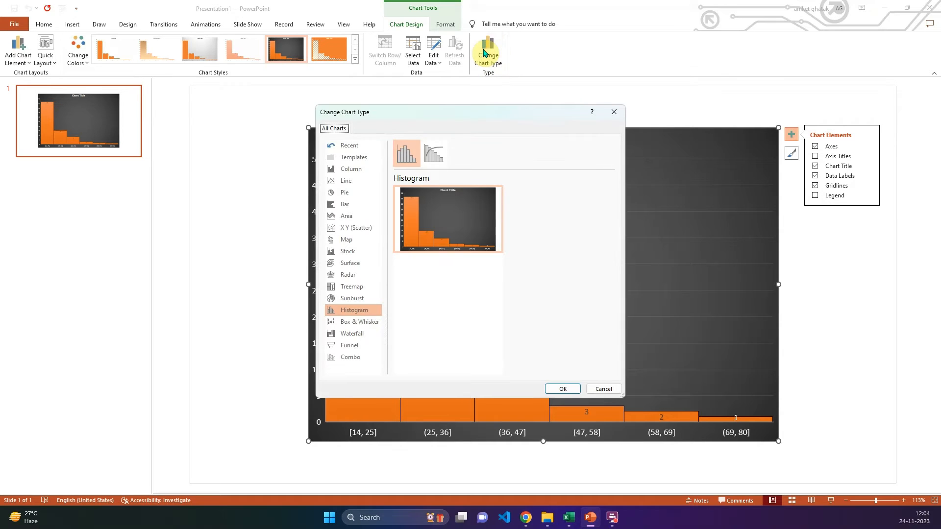
{"action": "mouse_move", "coordinate": [434, 153]}
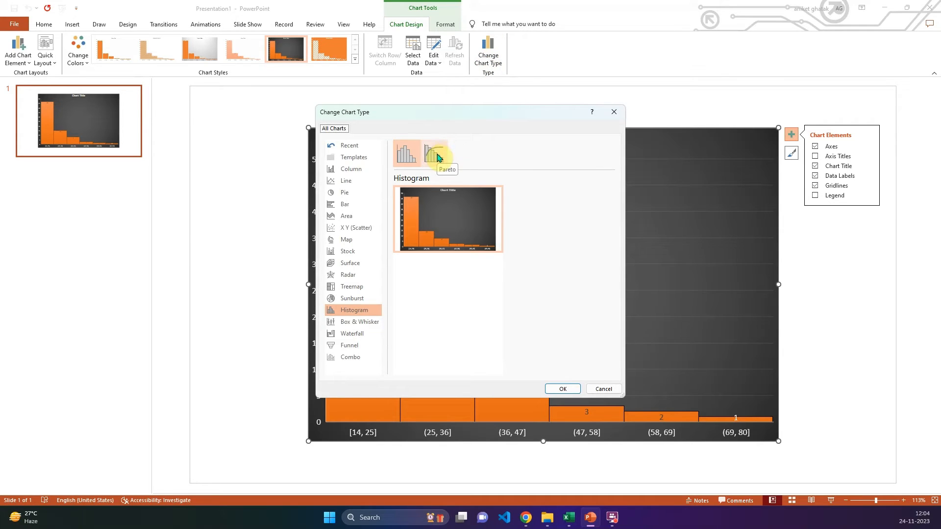
{"action": "left_click", "coordinate": [433, 154]}
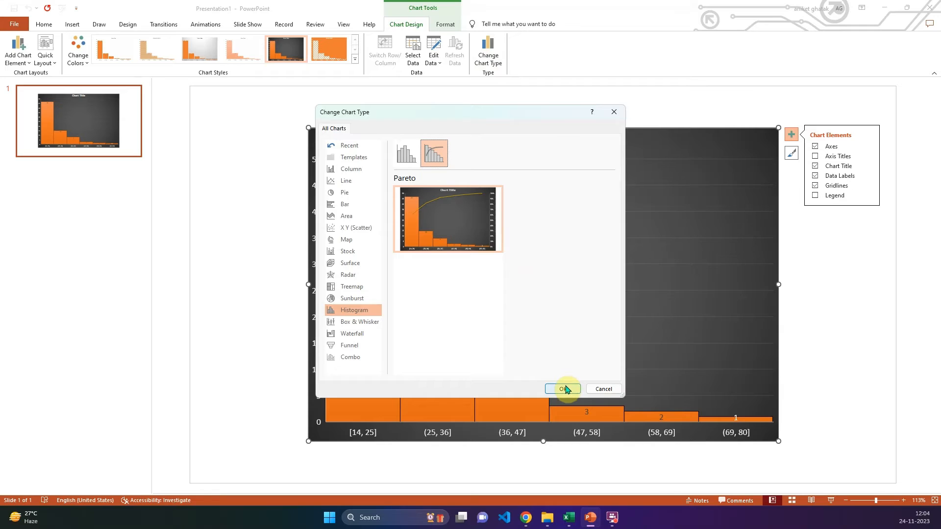
{"action": "left_click", "coordinate": [561, 389]}
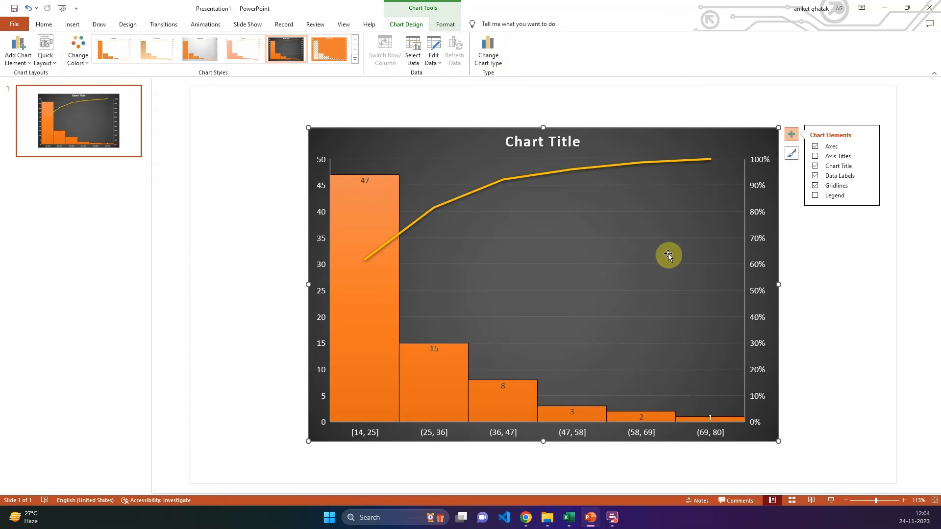
{"action": "mouse_move", "coordinate": [627, 204]}
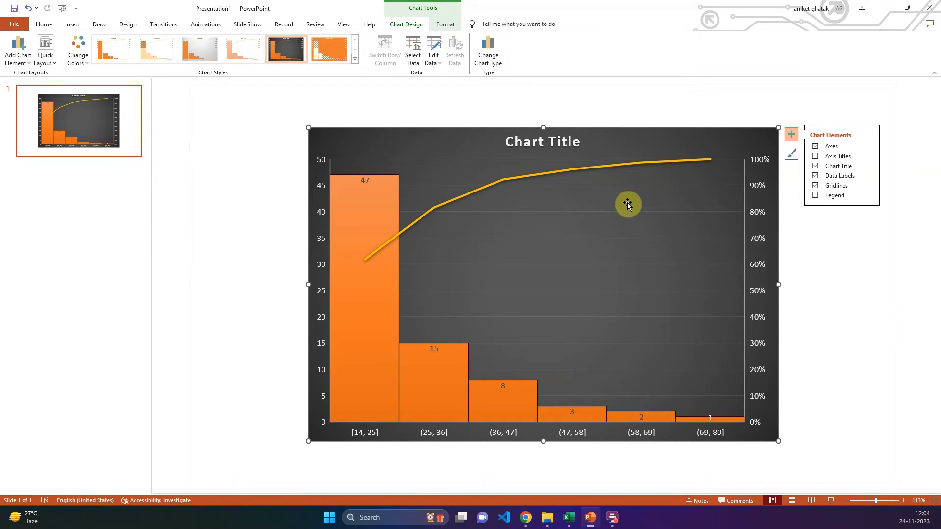
{"action": "mouse_move", "coordinate": [722, 241]}
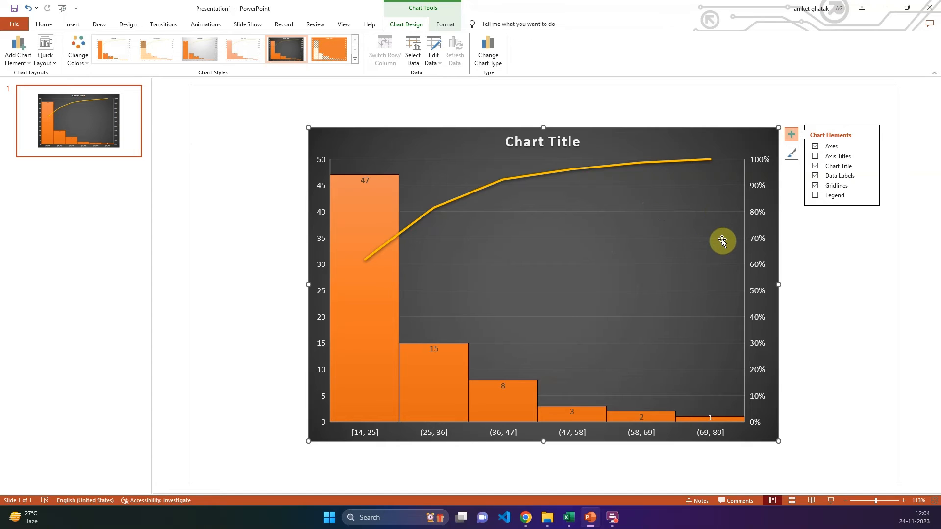
{"action": "mouse_move", "coordinate": [792, 159]}
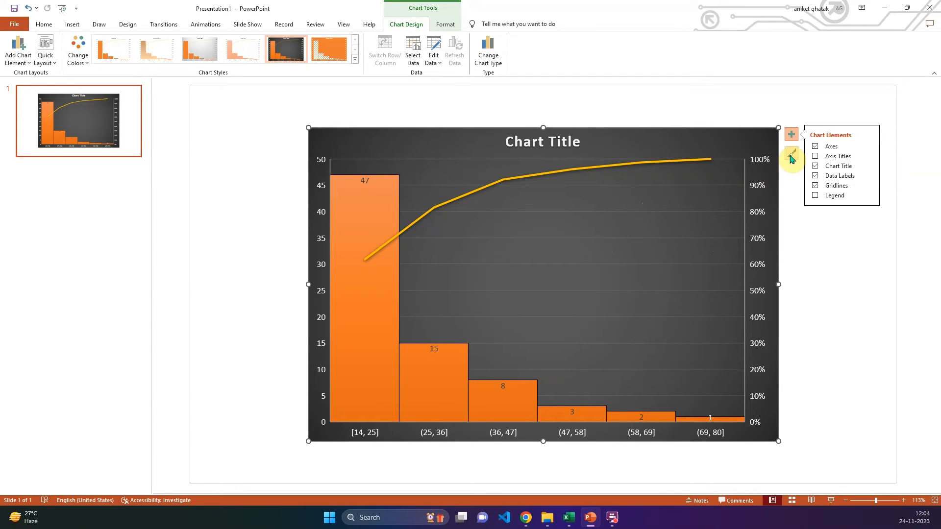
Dismiss the chart elements and chart style pop-outs.
{"action": "left_click", "coordinate": [791, 134]}
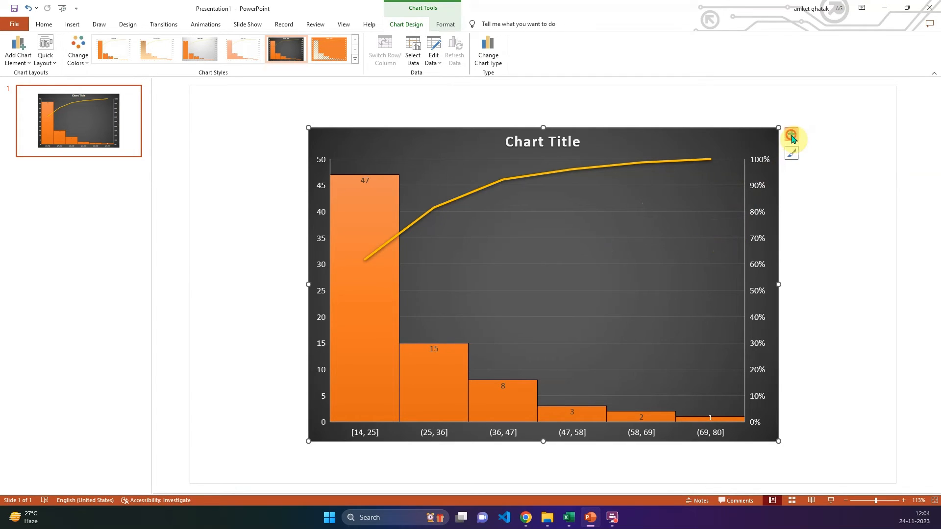
{"action": "left_click", "coordinate": [791, 153]}
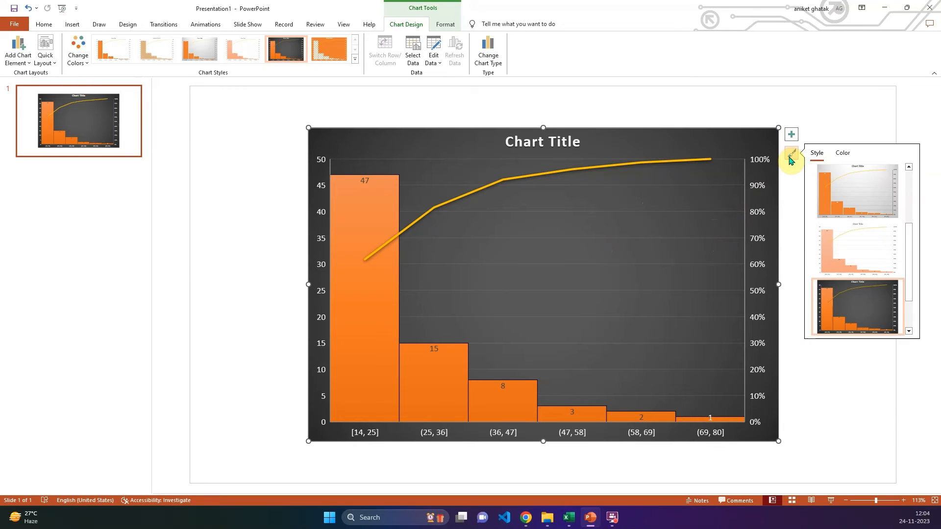
{"action": "left_click", "coordinate": [640, 288]}
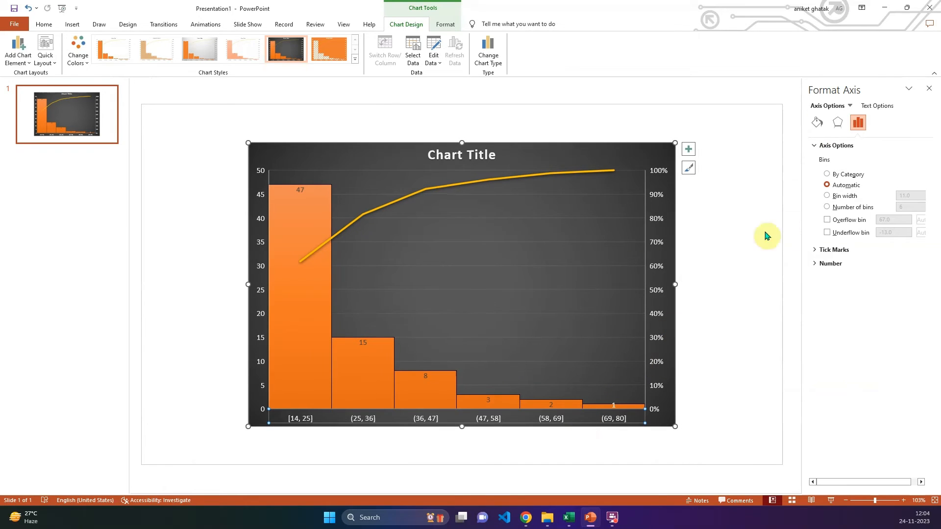
{"action": "mouse_move", "coordinate": [828, 197]}
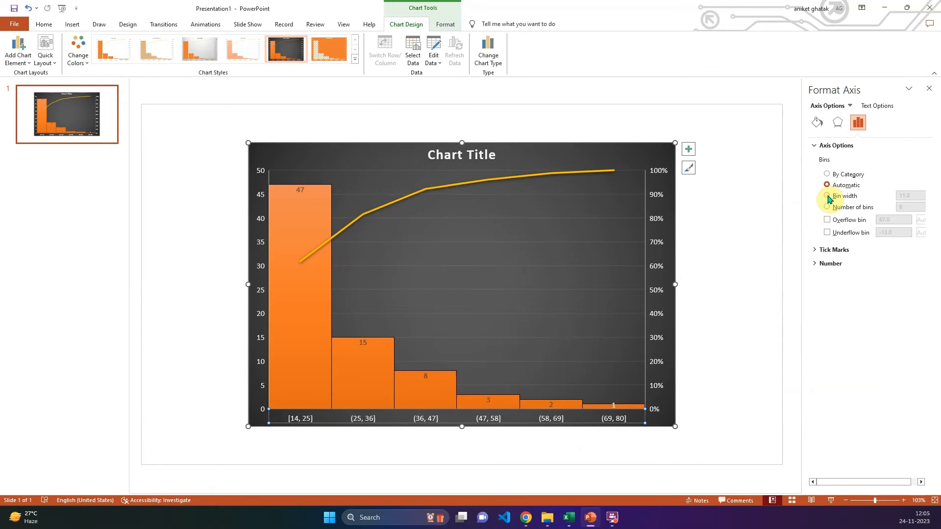
Set the axis bins by number of bins with a value of 10.
{"action": "left_click", "coordinate": [827, 196]}
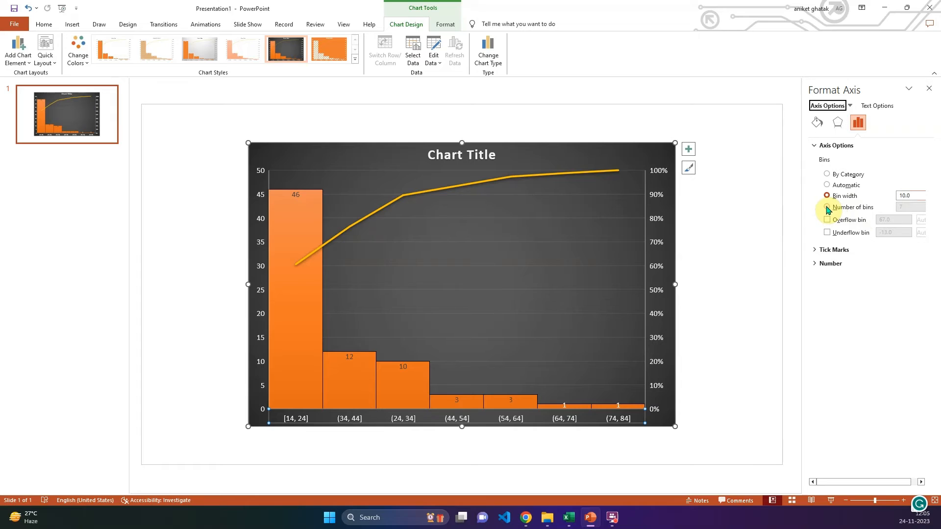
{"action": "left_click", "coordinate": [827, 207]}
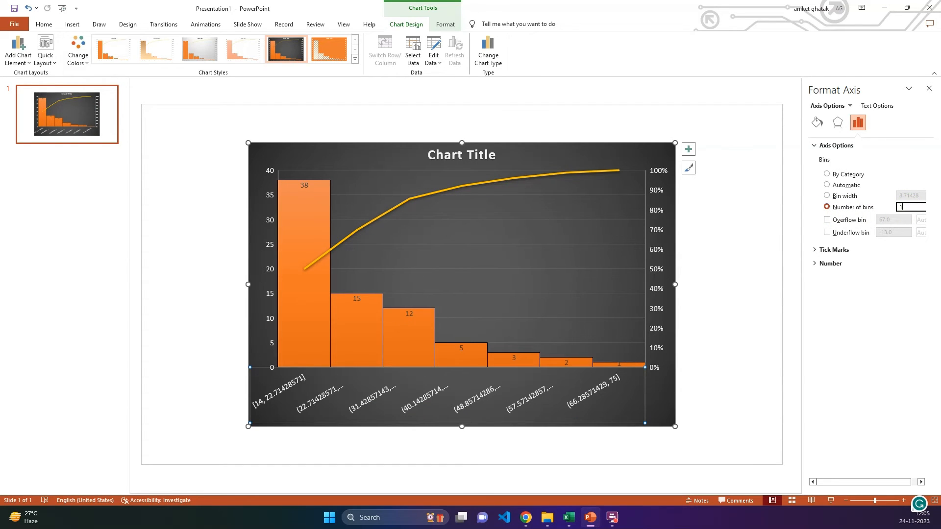
{"action": "type", "text": "10"}
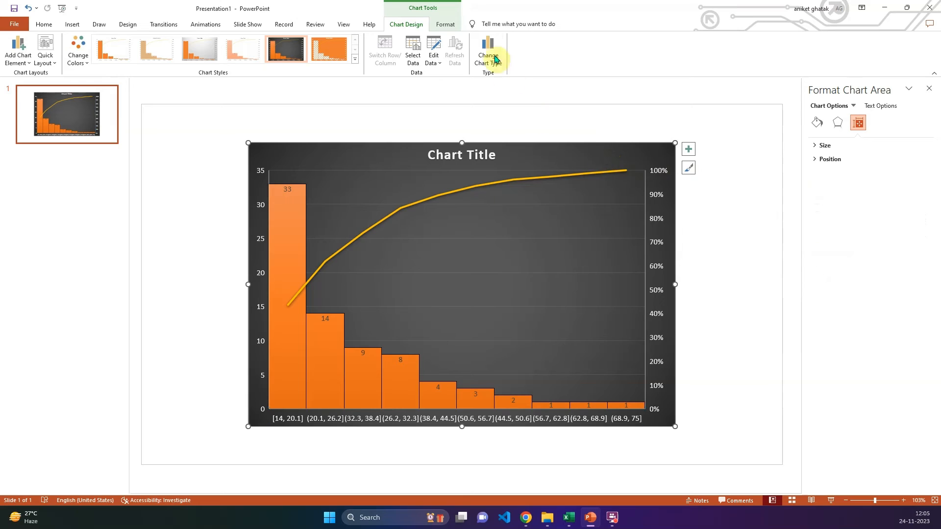
Change the chart back to a plain histogram without the cumulative line.
{"action": "left_click", "coordinate": [487, 51]}
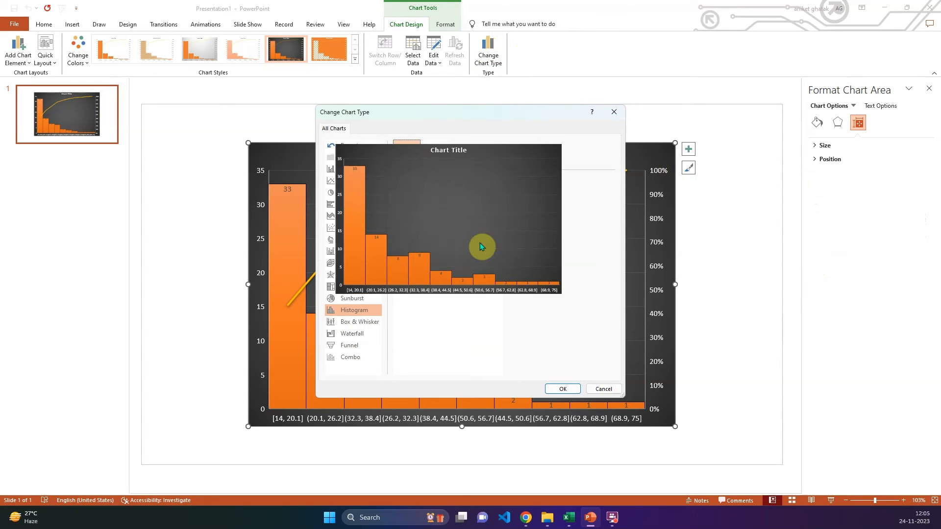
{"action": "left_click", "coordinate": [561, 389]}
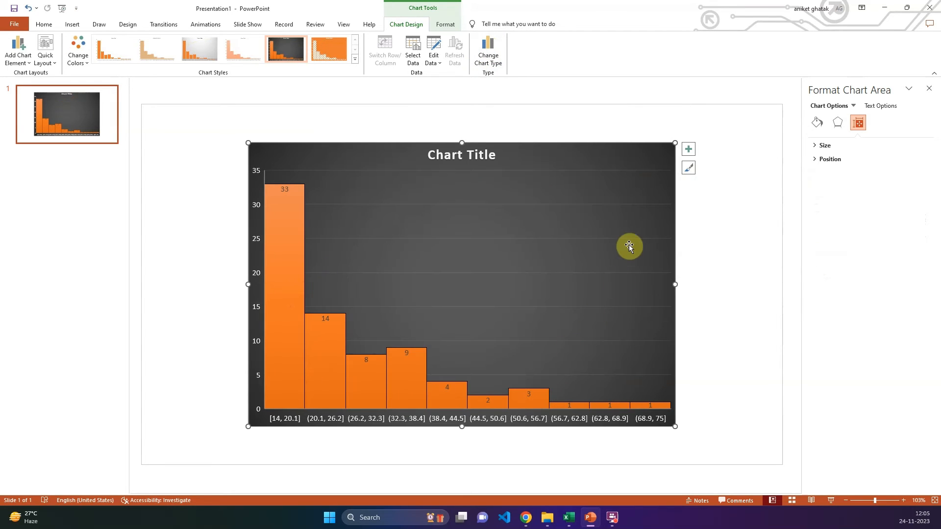
{"action": "mouse_move", "coordinate": [622, 175]}
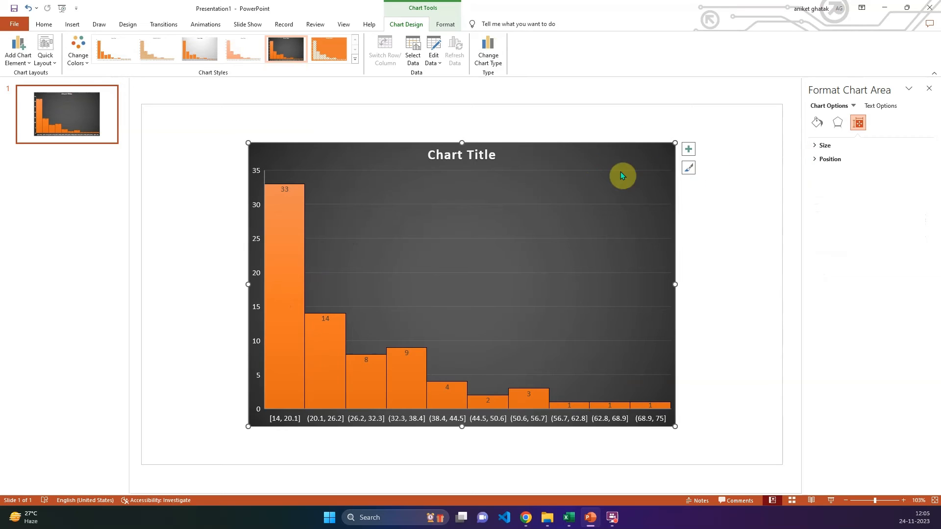
Set the horizontal axis to a fixed bin width of 10.0, giving seven bins from 14 to 84.
{"action": "left_click", "coordinate": [579, 408]}
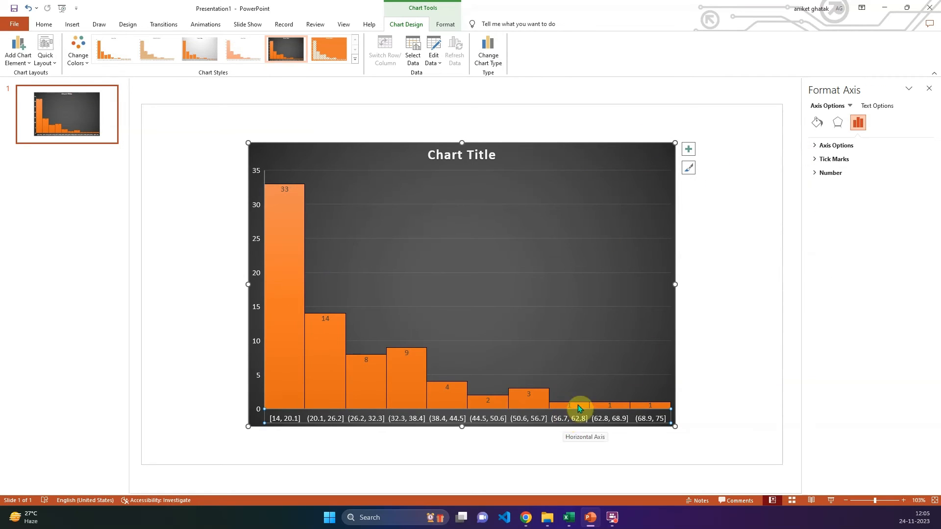
{"action": "left_click", "coordinate": [836, 145]}
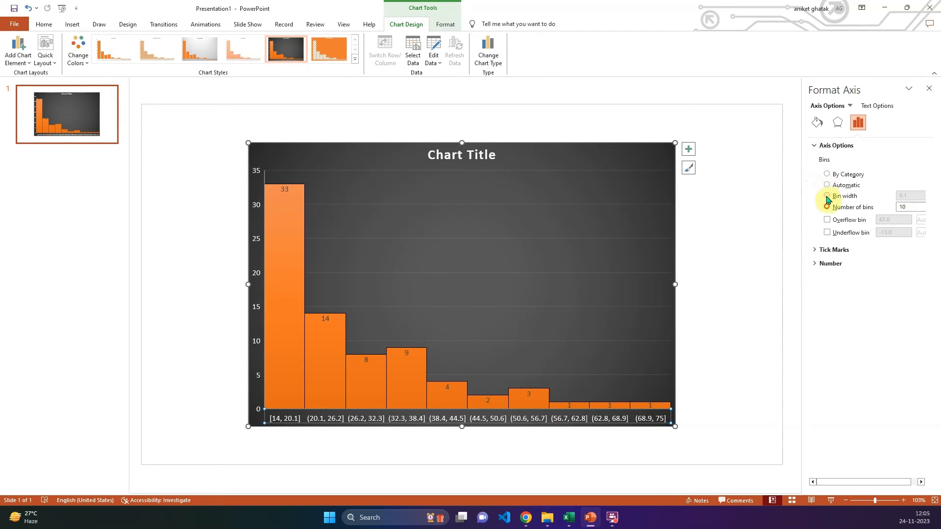
{"action": "left_click", "coordinate": [827, 196]}
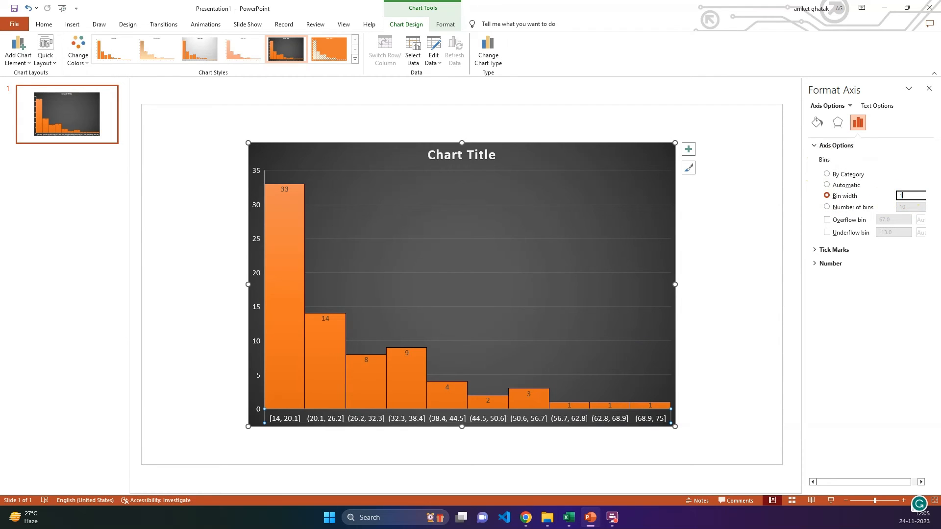
{"action": "type", "text": "10.0"}
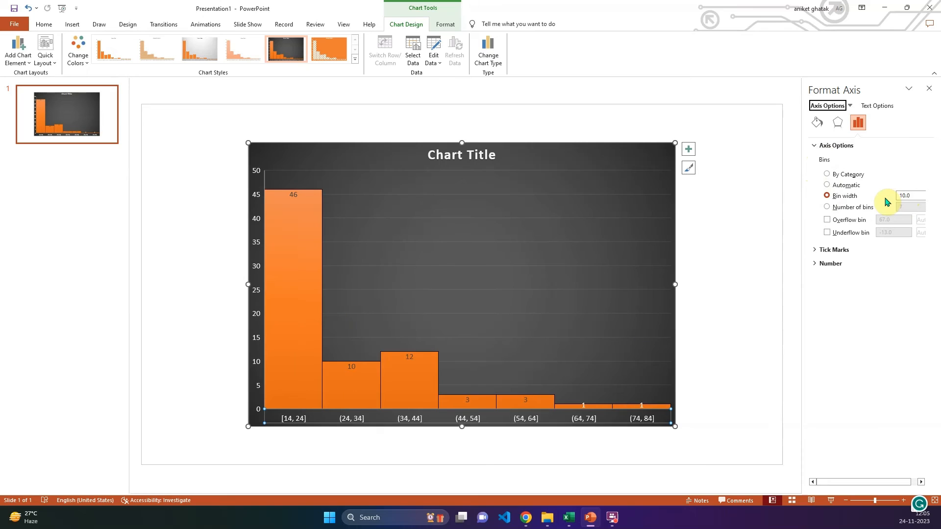
{"action": "mouse_move", "coordinate": [598, 218]}
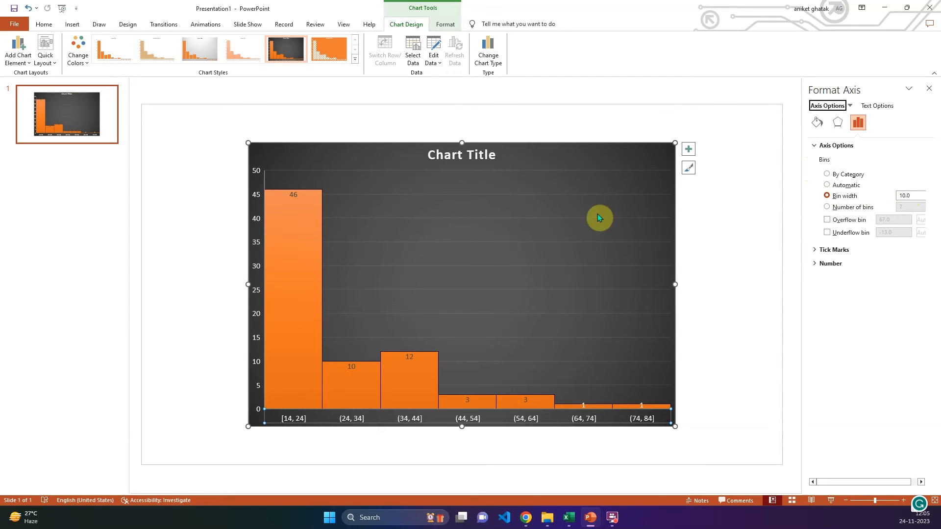
{"action": "left_click", "coordinate": [605, 159]}
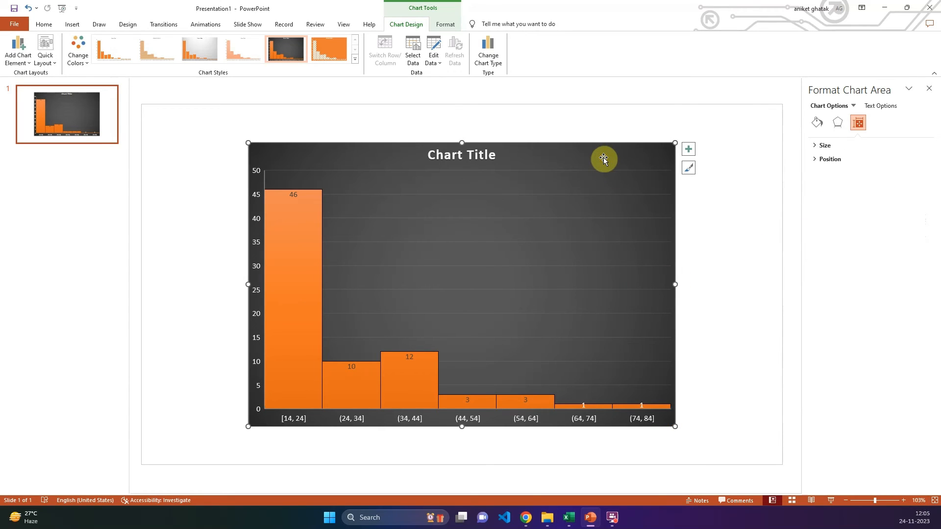
{"action": "mouse_move", "coordinate": [590, 164]}
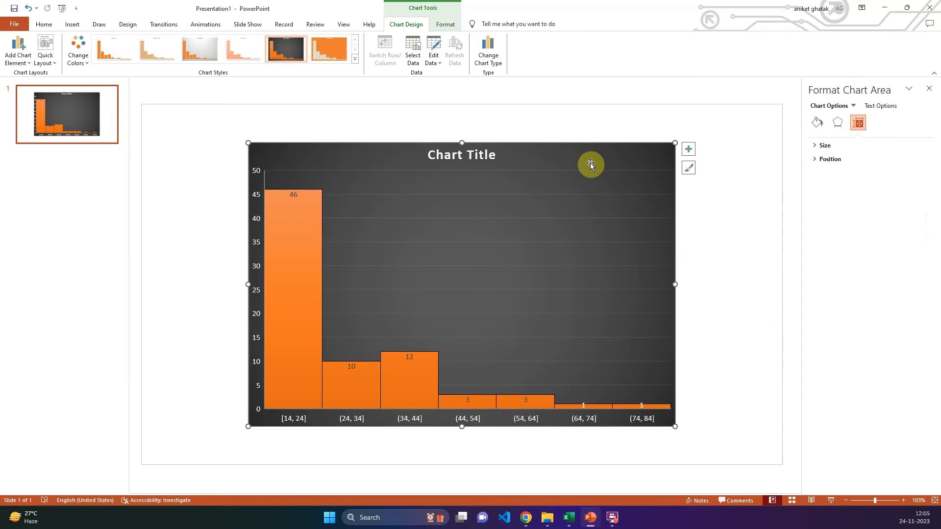
{"action": "mouse_move", "coordinate": [412, 51]}
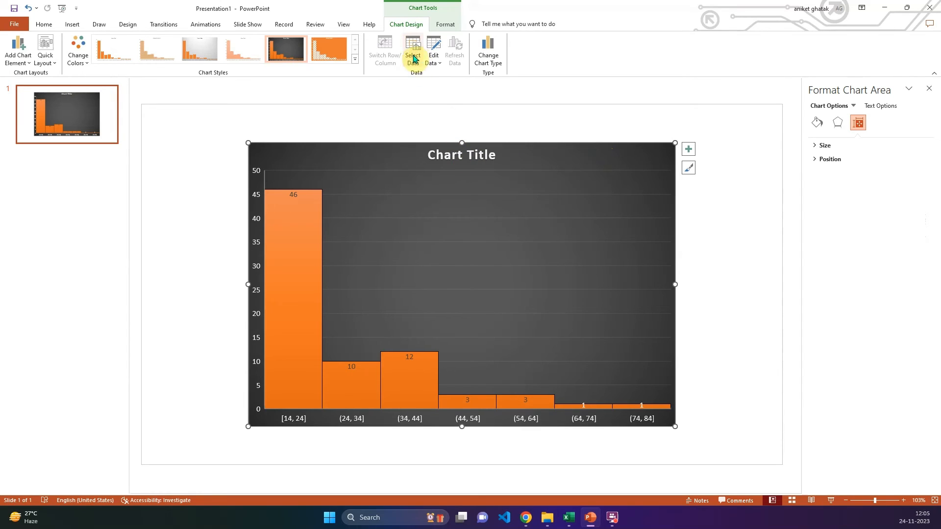
{"action": "left_click", "coordinate": [413, 51]}
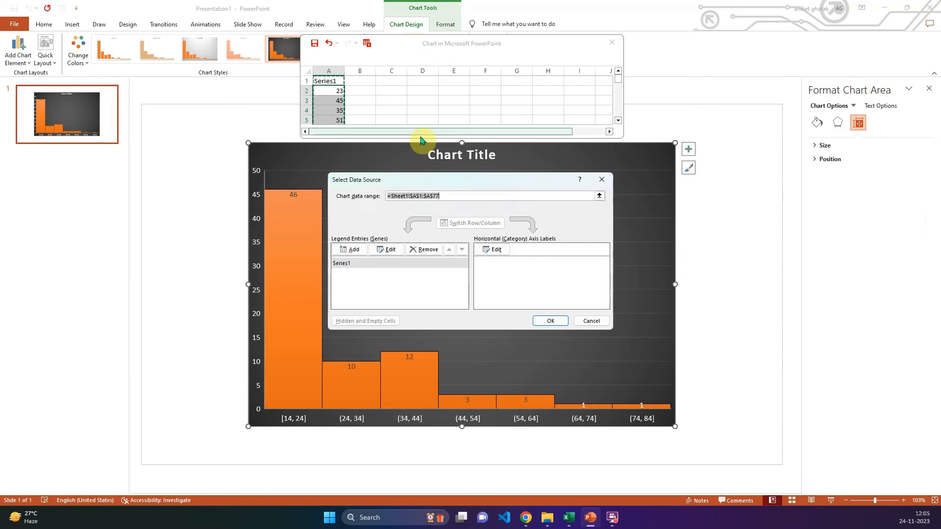
{"action": "mouse_move", "coordinate": [585, 194]}
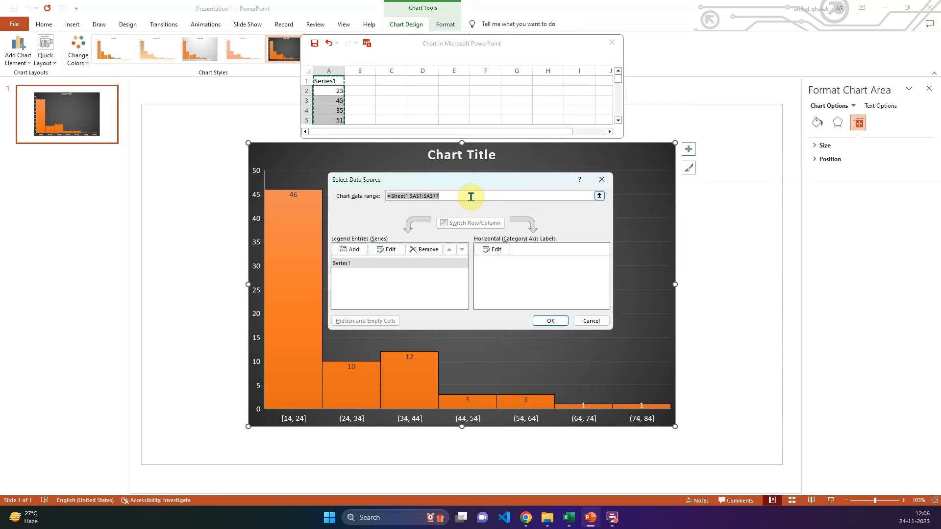
{"action": "mouse_move", "coordinate": [596, 193]}
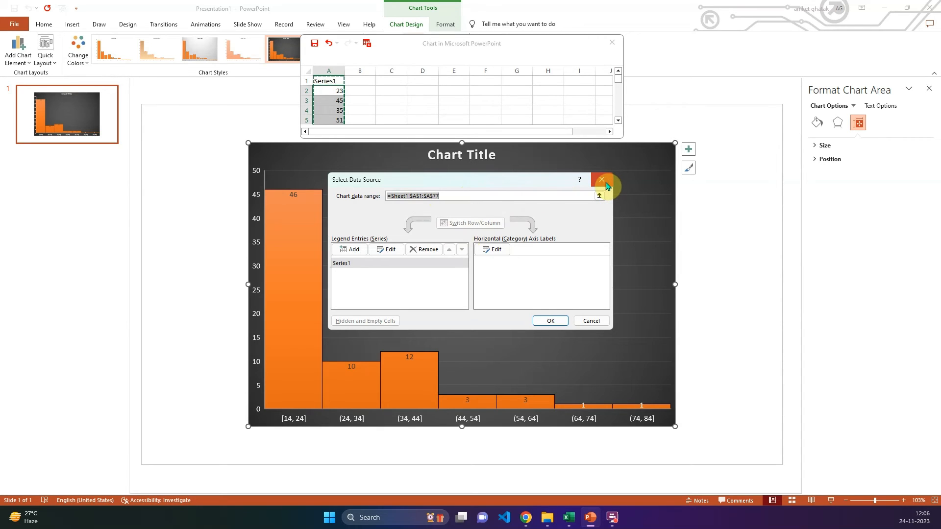
{"action": "left_click", "coordinate": [601, 179]}
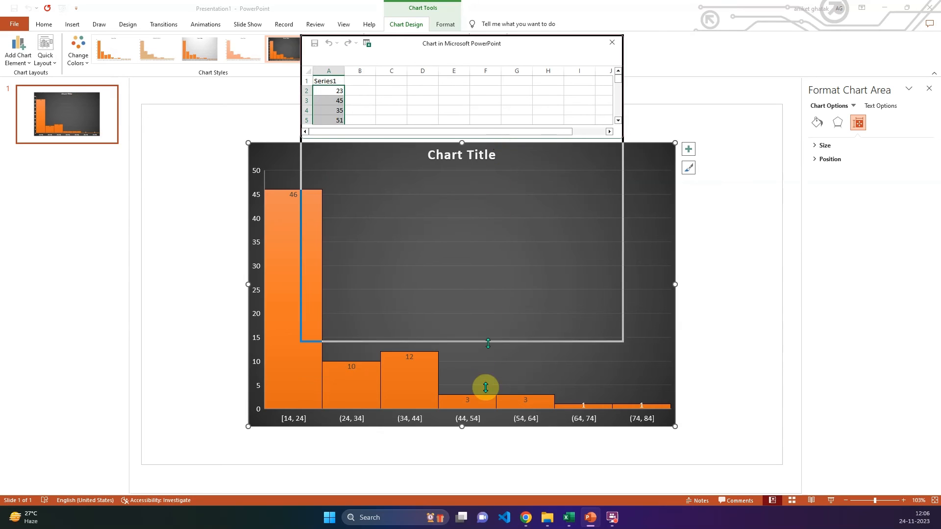
{"action": "scroll", "scroll_direction": "down", "scroll_amount": 3}
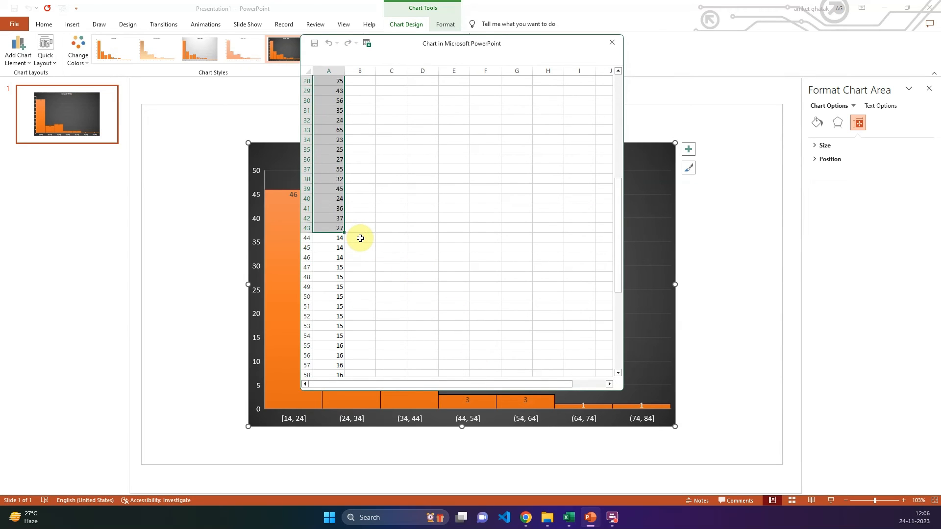
{"action": "scroll", "scroll_direction": "down", "scroll_amount": 3}
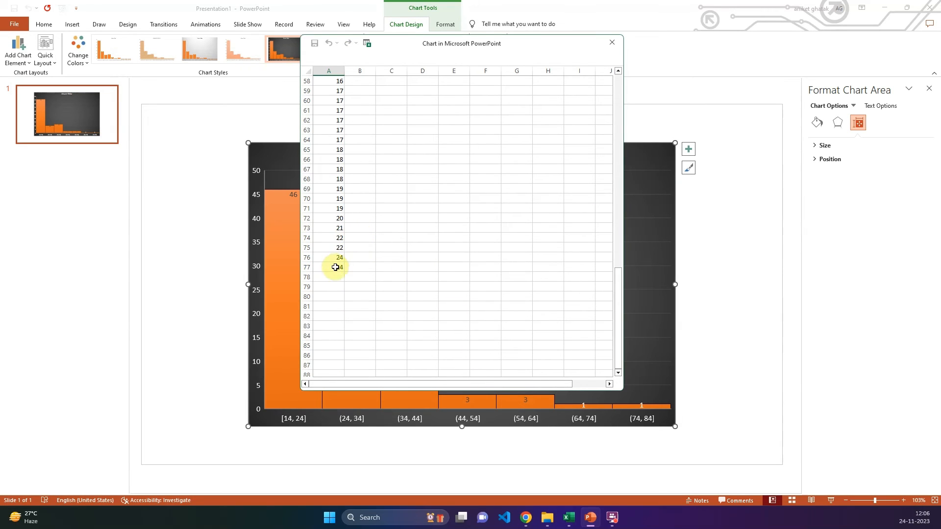
{"action": "left_click", "coordinate": [328, 266]}
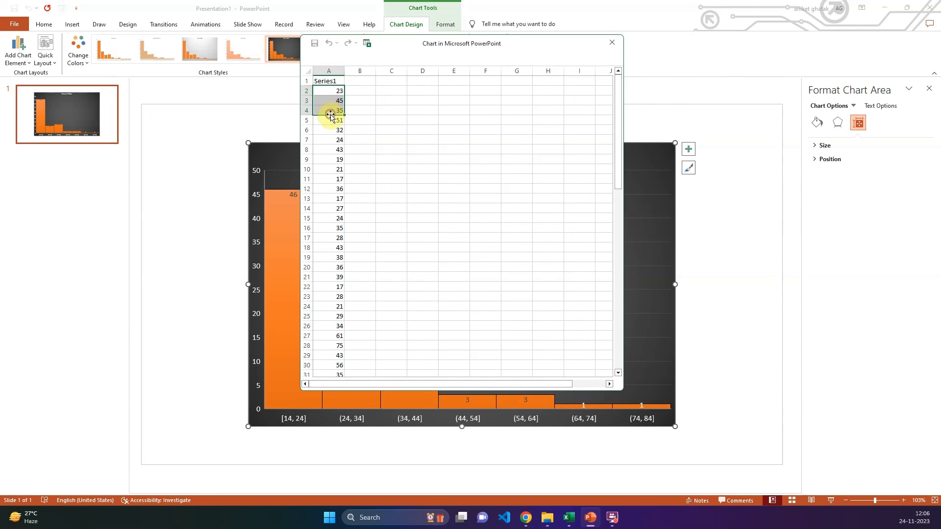
{"action": "scroll", "scroll_direction": "down", "scroll_amount": 3}
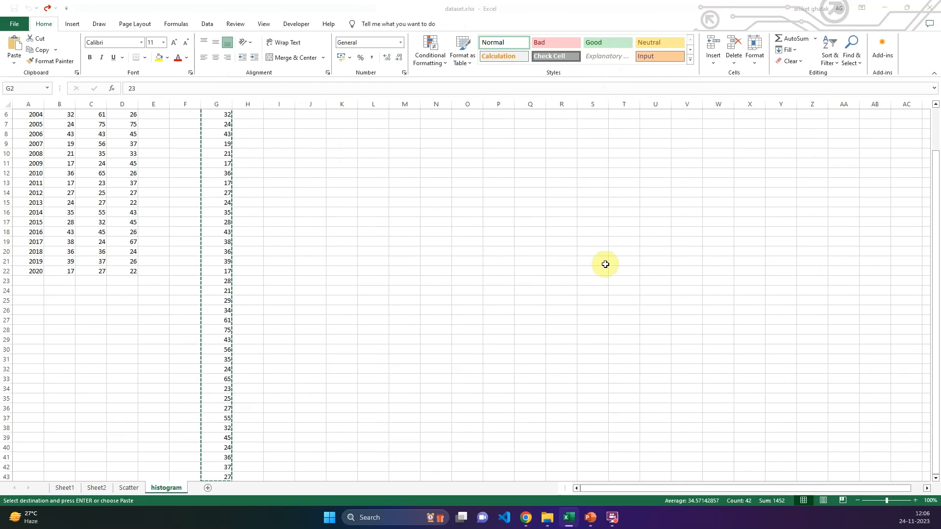
{"action": "left_click", "coordinate": [590, 517]}
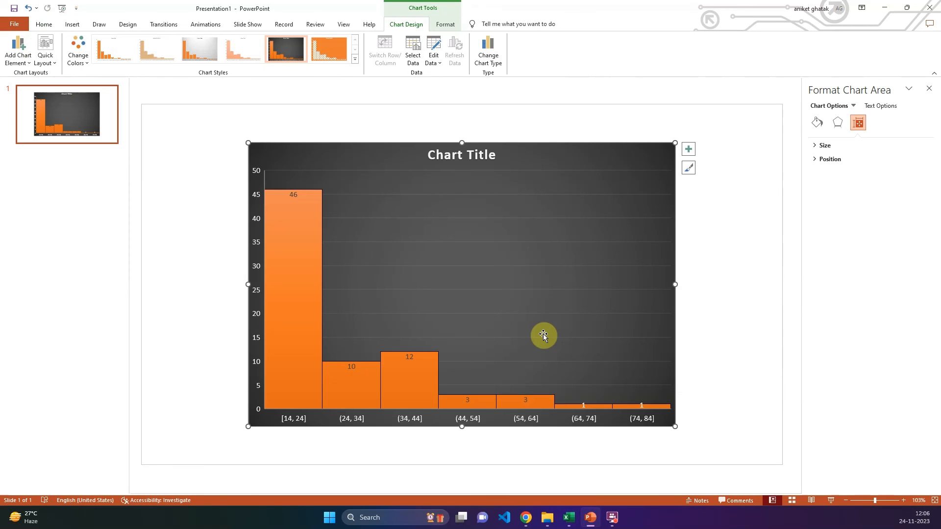
{"action": "mouse_move", "coordinate": [403, 161]}
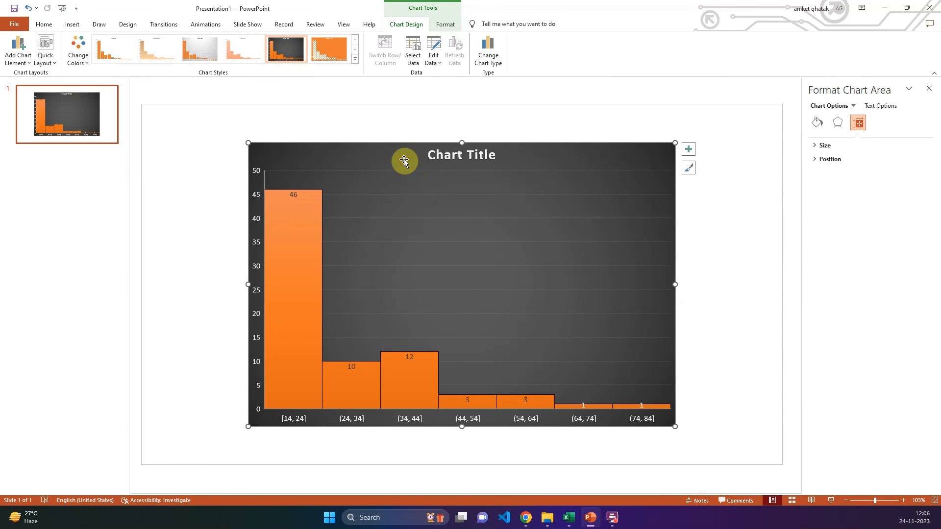
{"action": "mouse_move", "coordinate": [608, 381]}
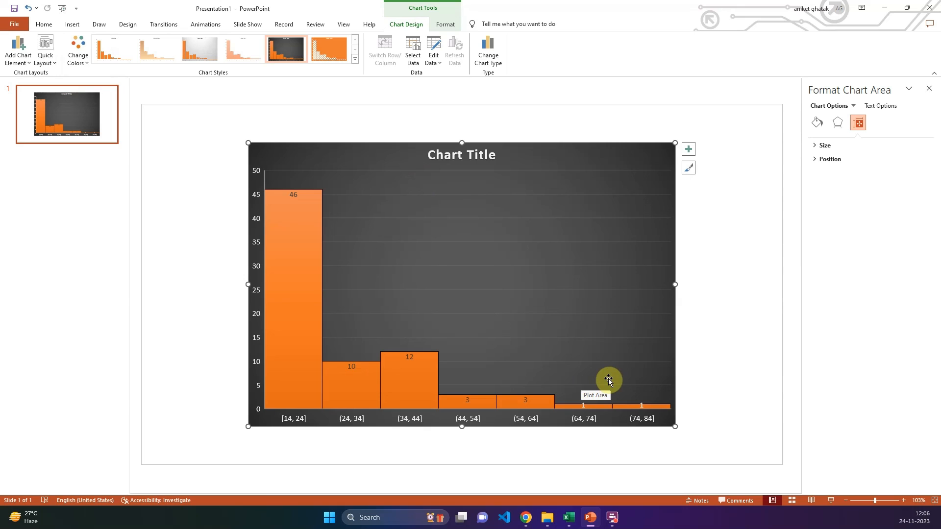
{"action": "mouse_move", "coordinate": [587, 194]}
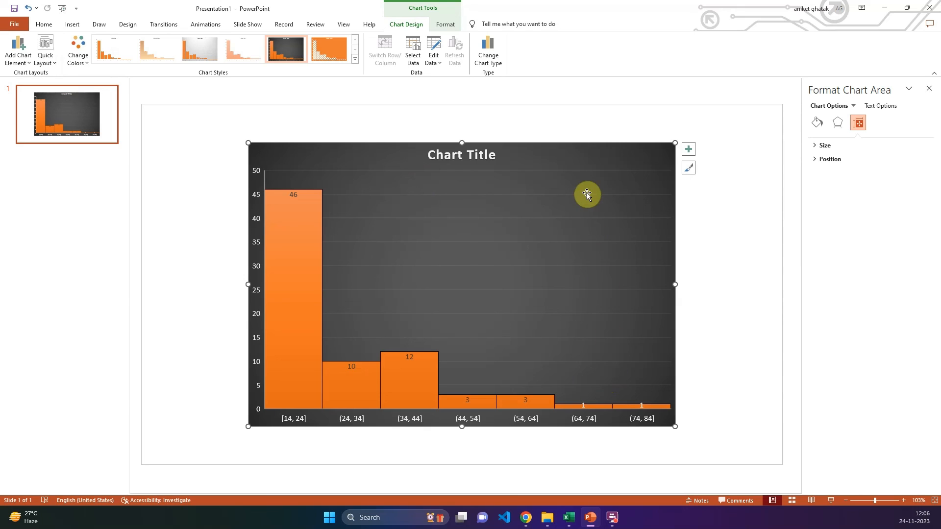
{"action": "mouse_move", "coordinate": [817, 153]}
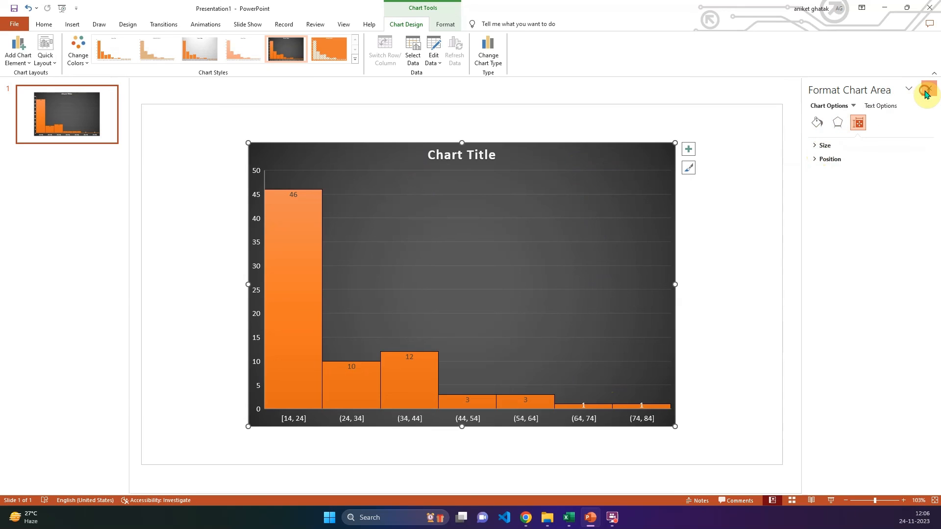
Close the Format Chart Area pane.
{"action": "left_click", "coordinate": [929, 89]}
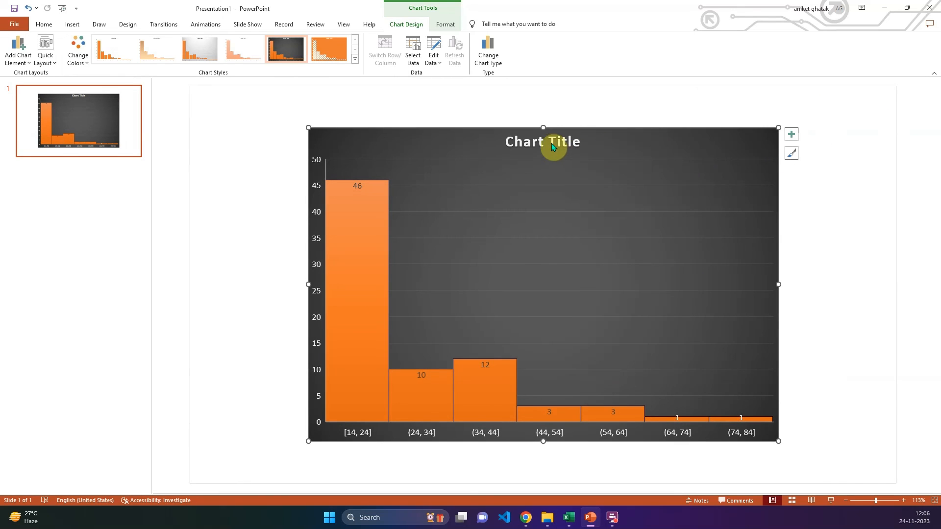